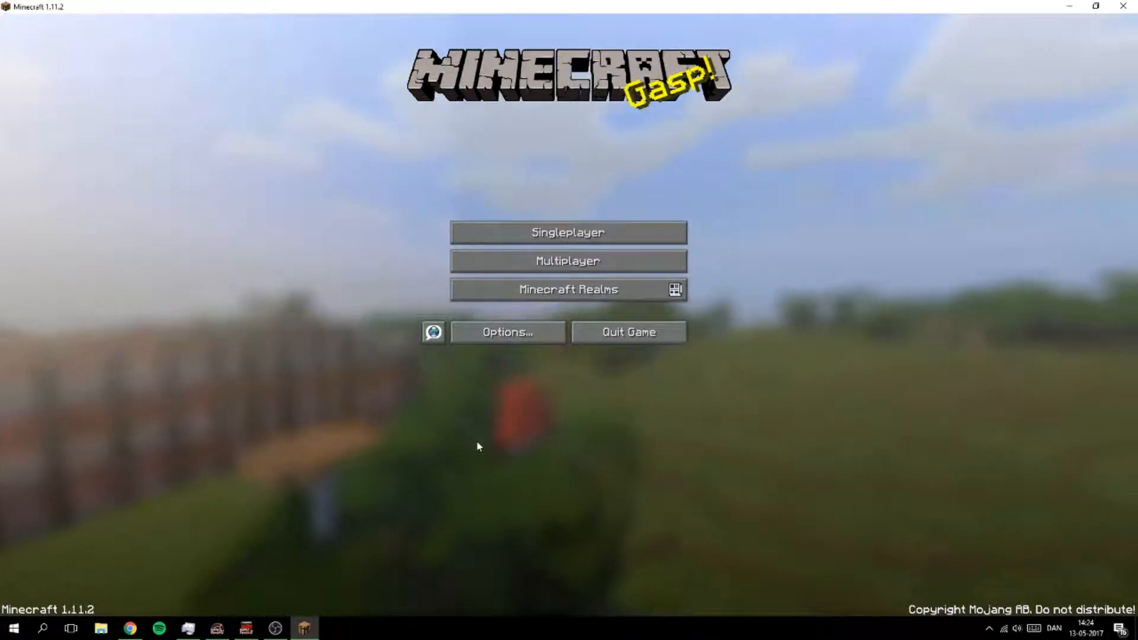
{"action": "mouse_move", "coordinate": [576, 452]}
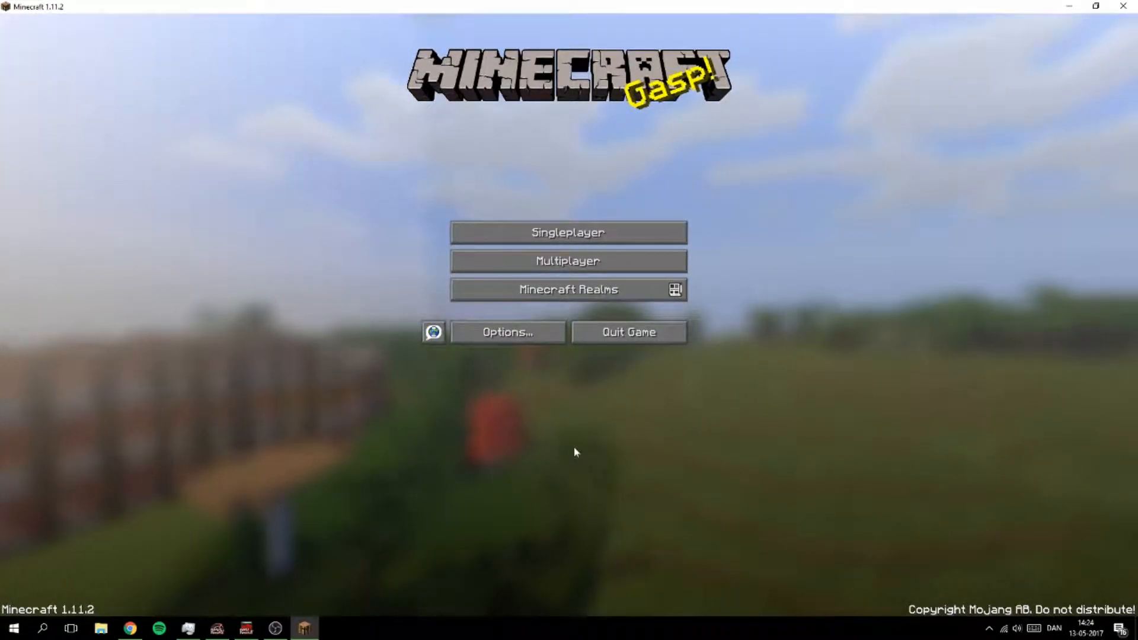
{"action": "mouse_move", "coordinate": [567, 261]}
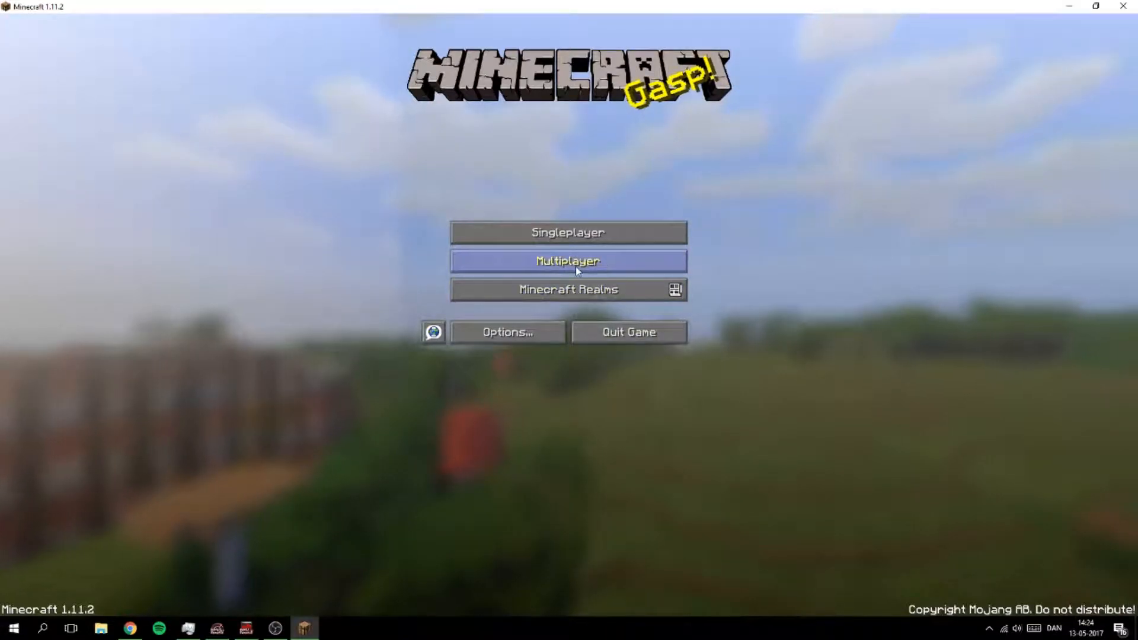
Step: Bring up the multiplayer server list and check the Hypixel entry's address
{"action": "left_click", "coordinate": [567, 261]}
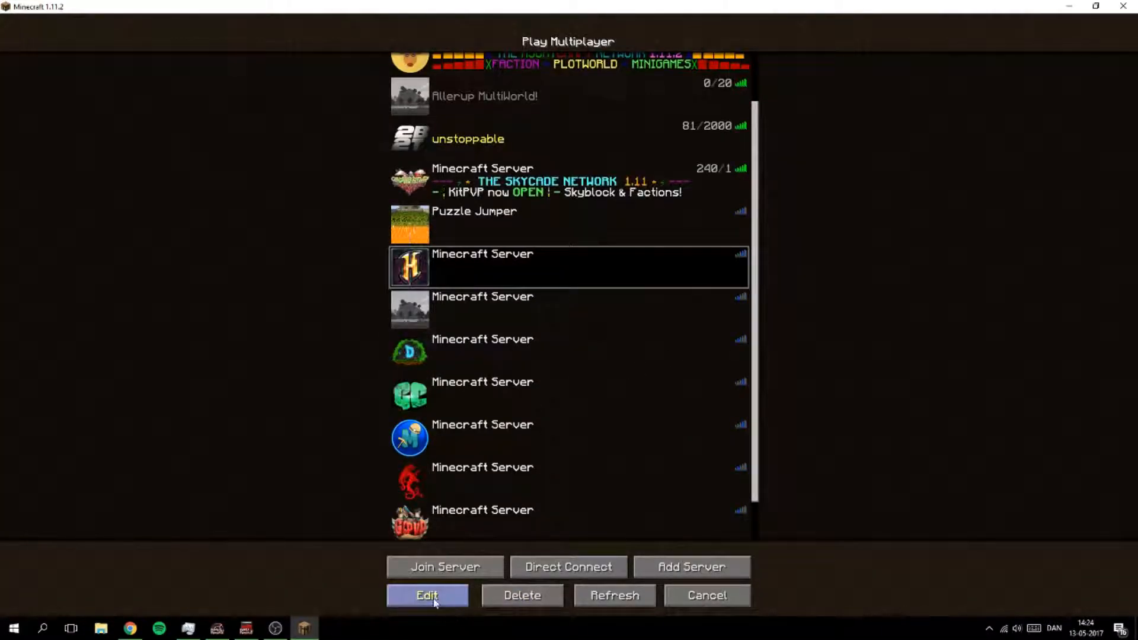
{"action": "left_click", "coordinate": [427, 595]}
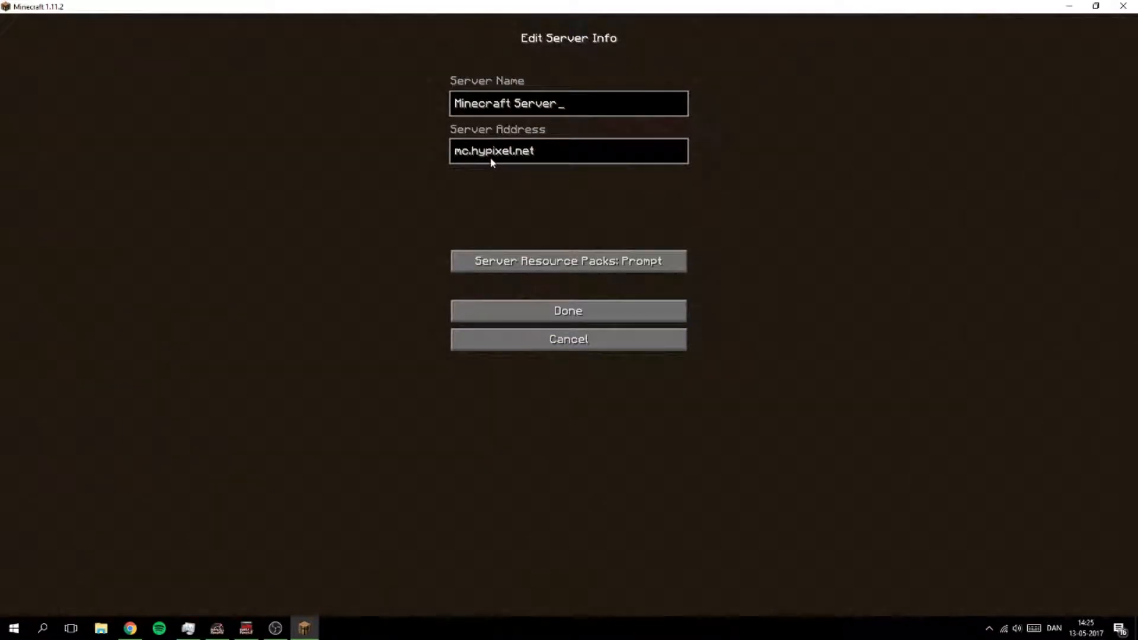
{"action": "left_click", "coordinate": [568, 310]}
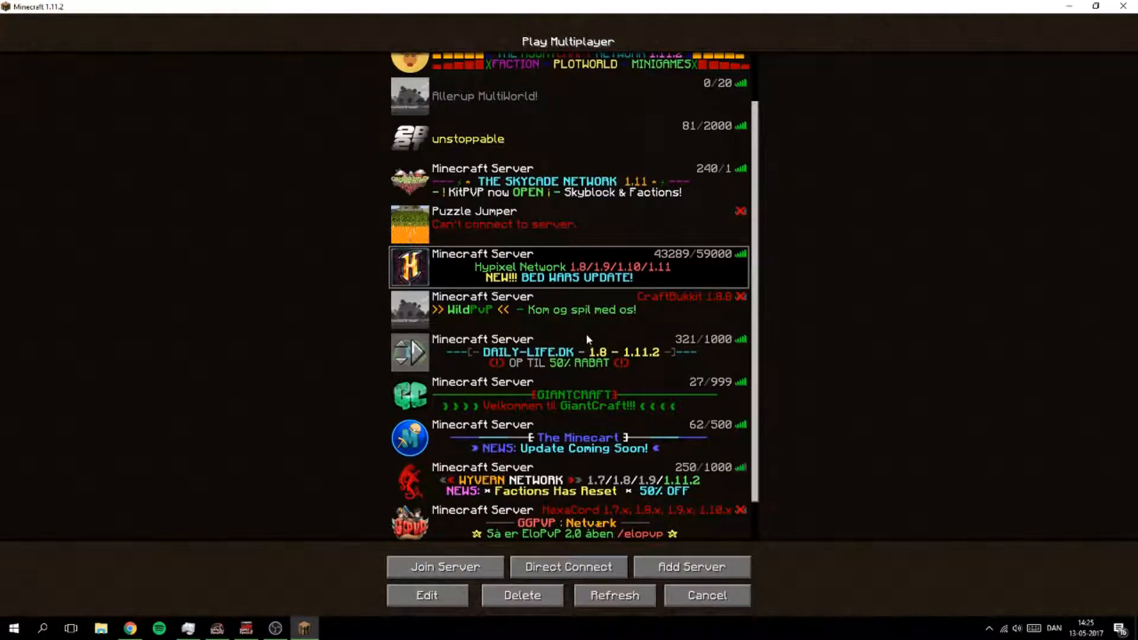
Step: Check the Skycade and Daily-Life.dk server addresses, cancelling without changes
{"action": "left_click", "coordinate": [426, 595]}
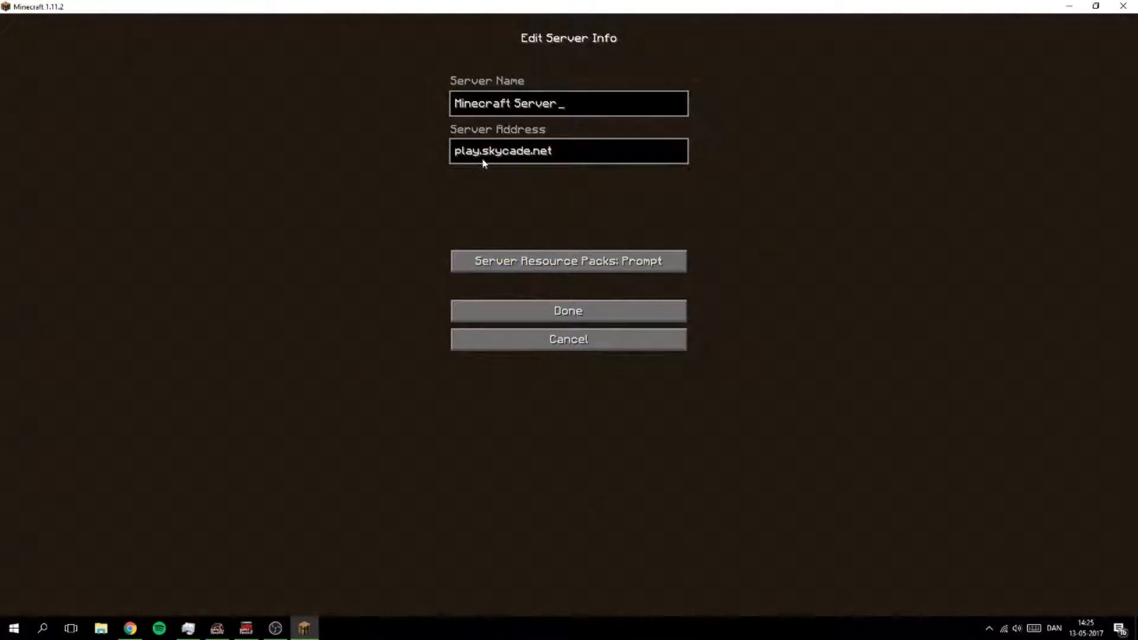
{"action": "left_click", "coordinate": [567, 311]}
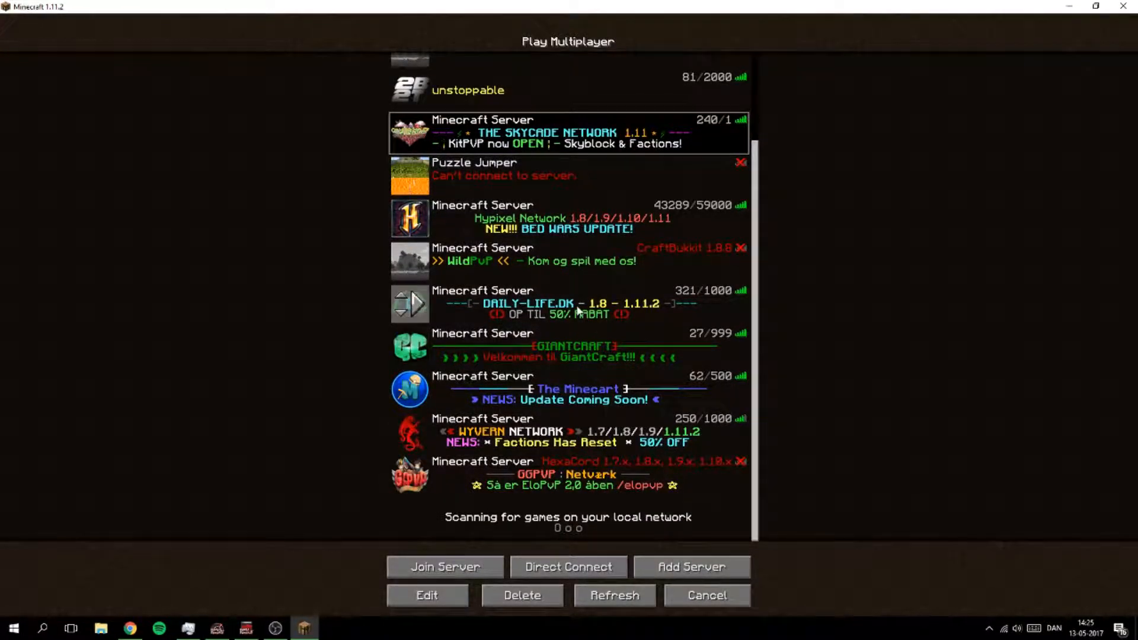
{"action": "left_click", "coordinate": [425, 595]}
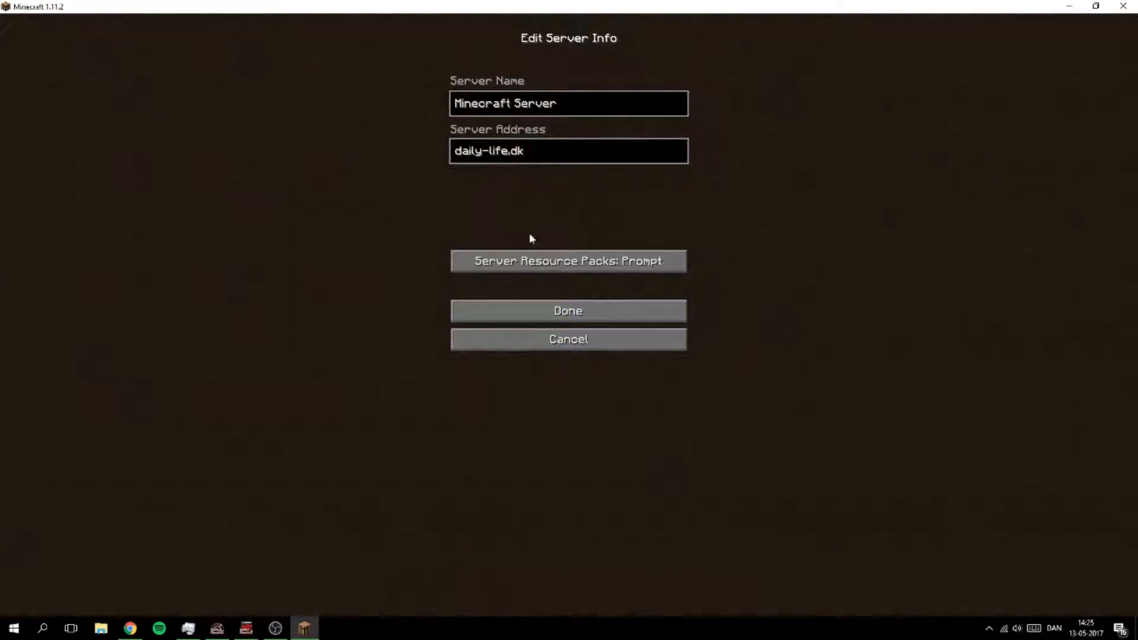
{"action": "left_click", "coordinate": [568, 309]}
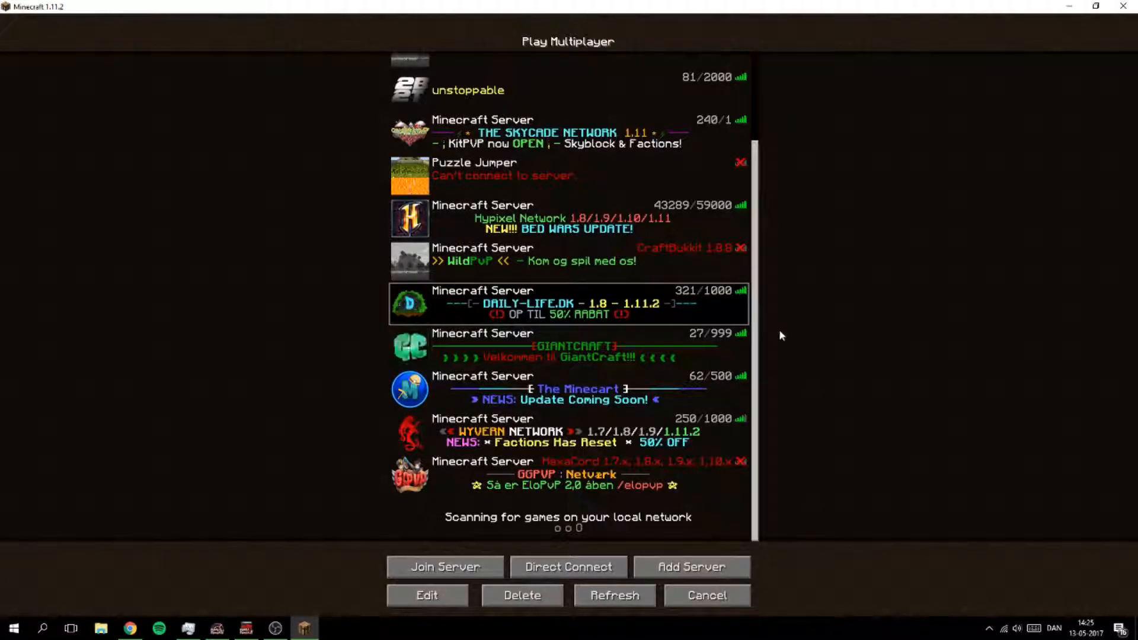
{"action": "scroll", "scroll_direction": "up", "scroll_amount": 3}
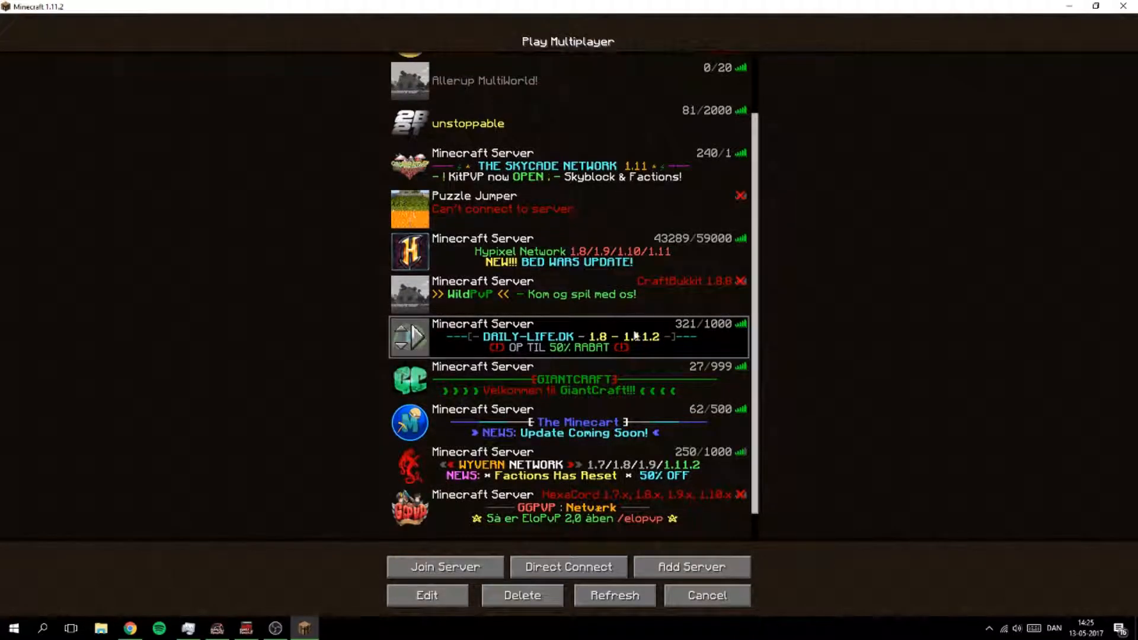
{"action": "mouse_move", "coordinate": [643, 347]}
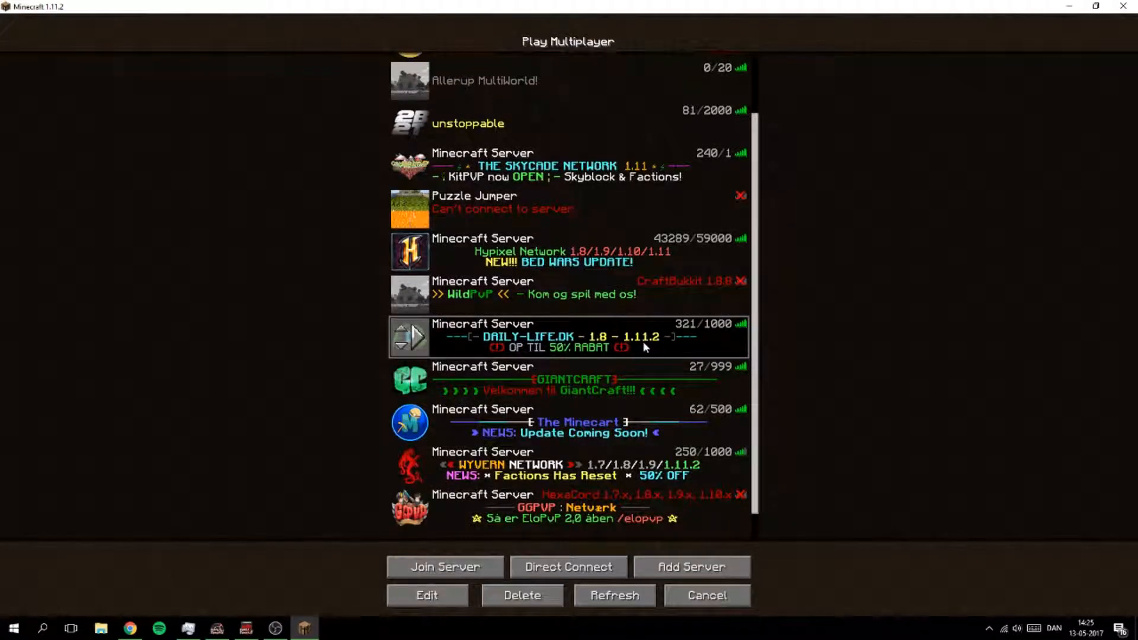
{"action": "mouse_move", "coordinate": [612, 332]}
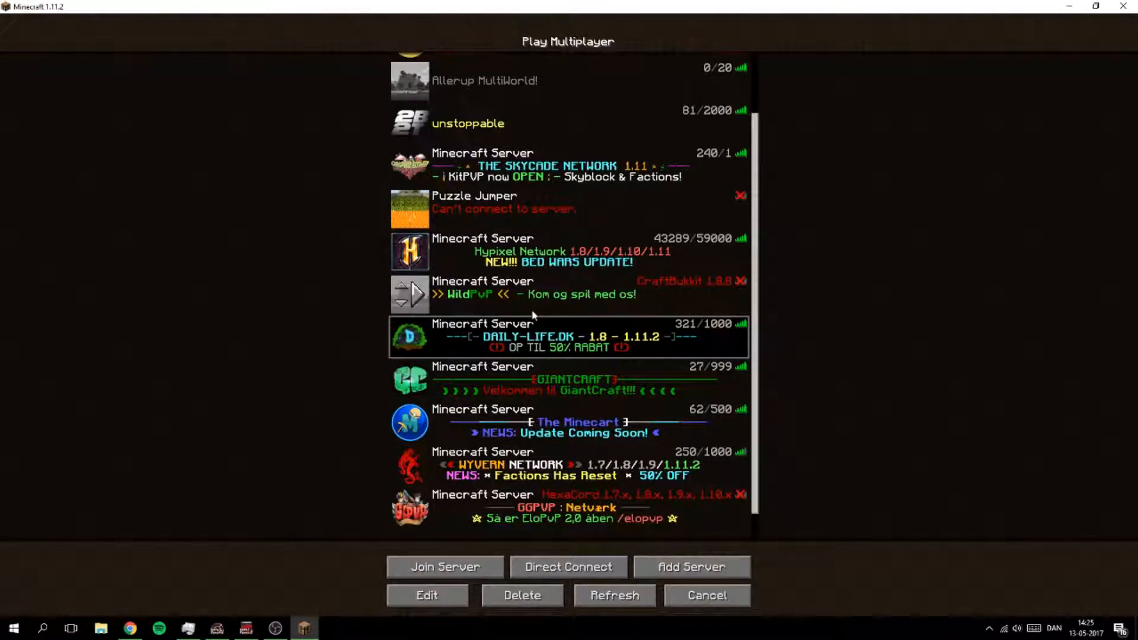
{"action": "mouse_move", "coordinate": [551, 310]}
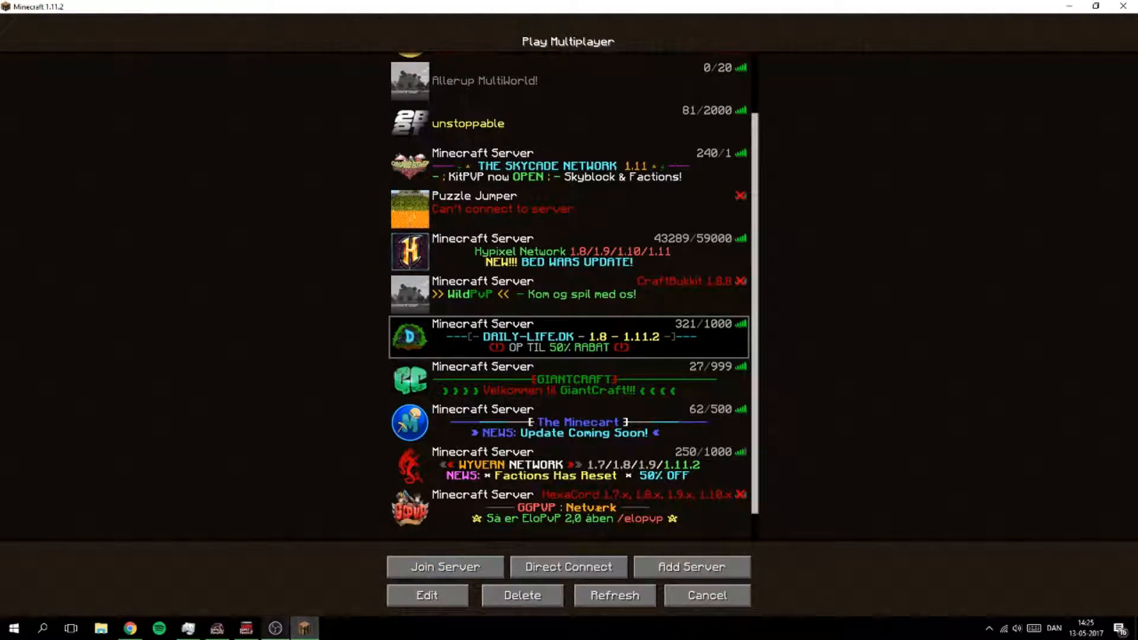
Step: Go to the dot.tk website in the Chrome browser
{"action": "left_click", "coordinate": [128, 628]}
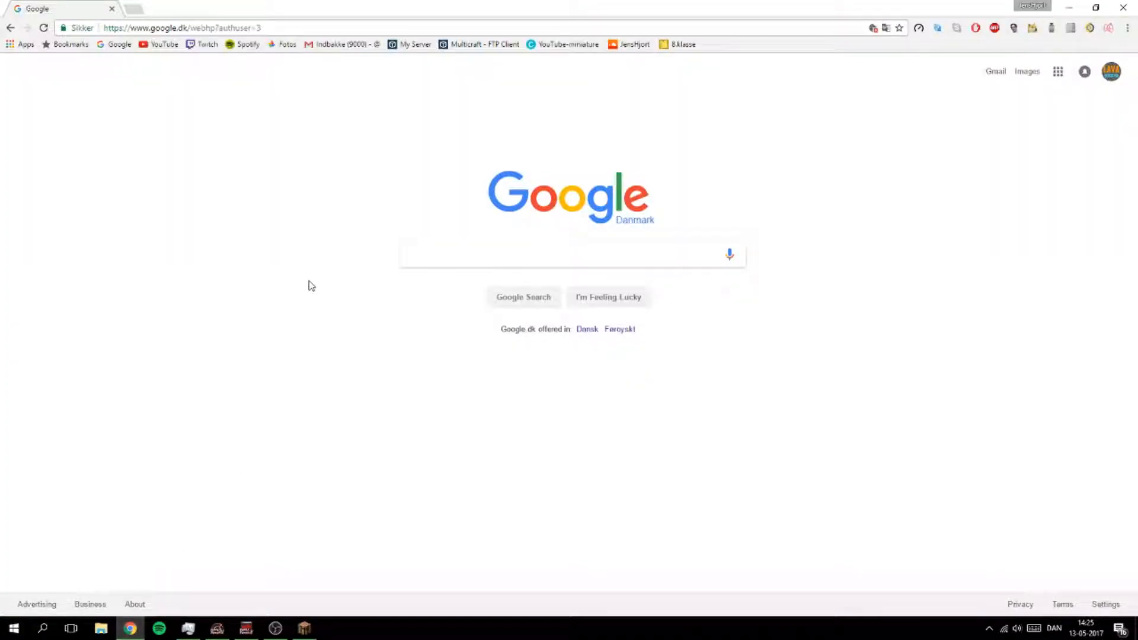
{"action": "left_click", "coordinate": [182, 27]}
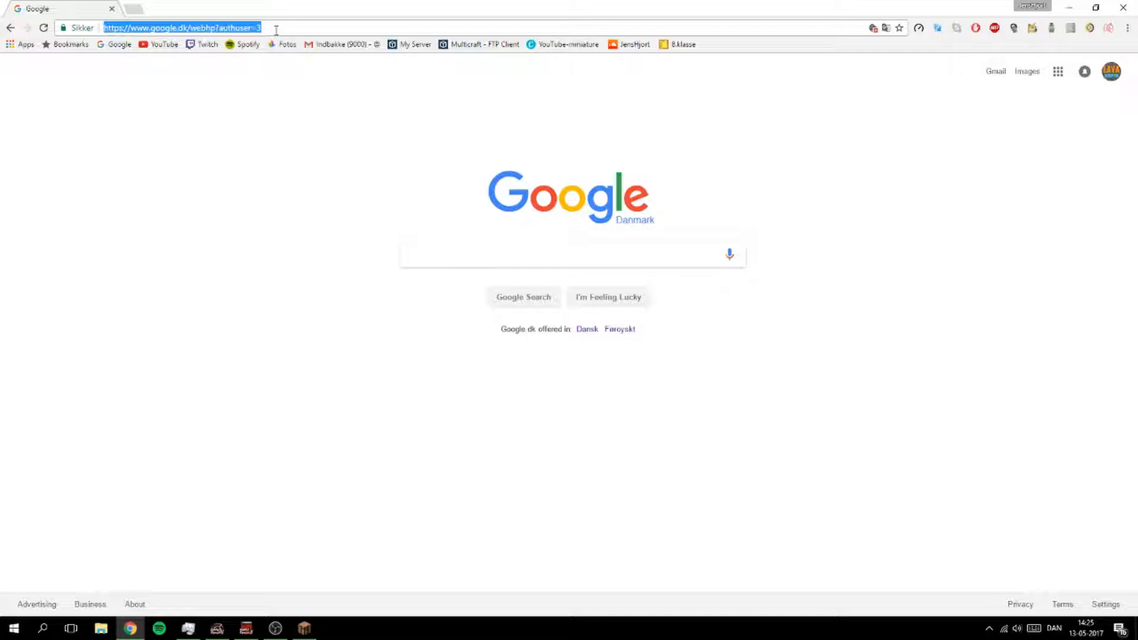
{"action": "type", "text": "dot.tk"}
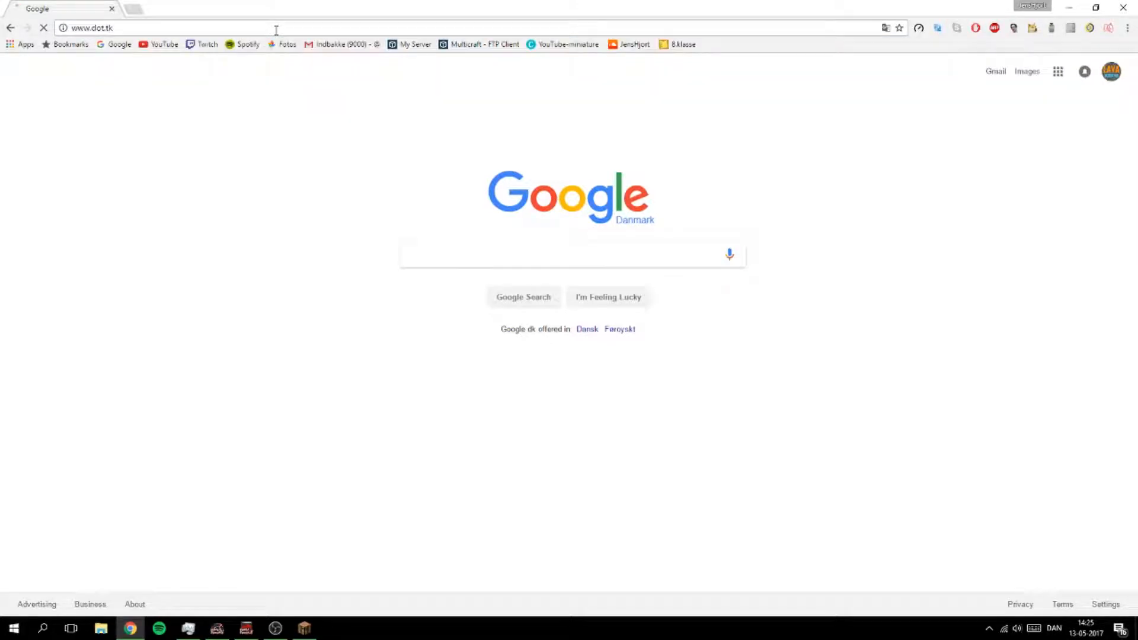
{"action": "key", "text": "Return"}
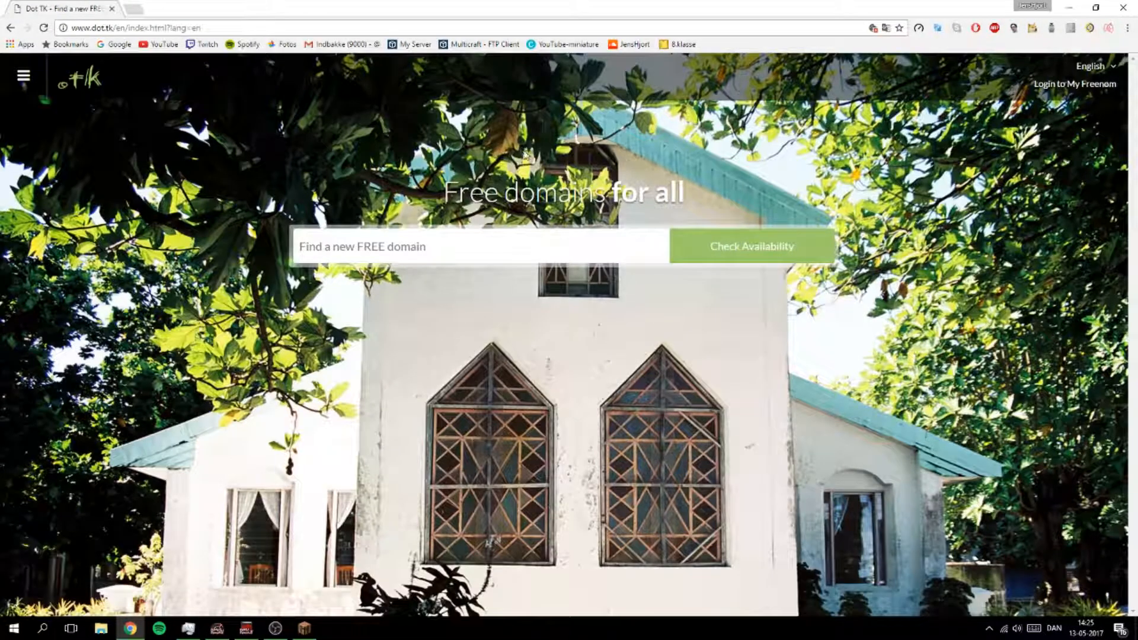
{"action": "mouse_move", "coordinate": [340, 247]}
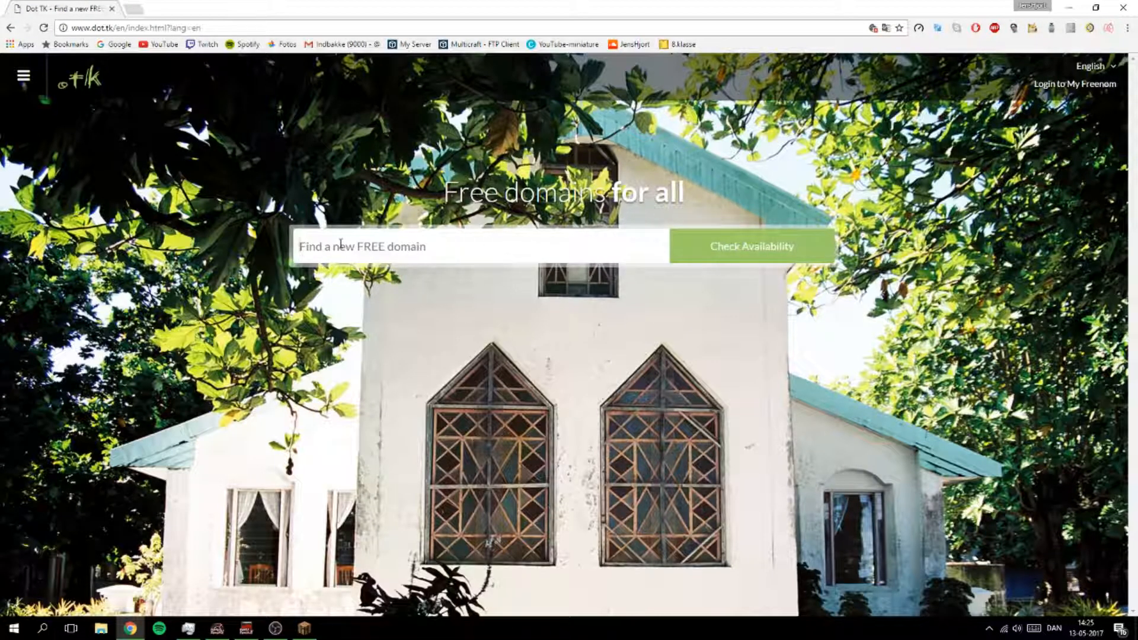
{"action": "mouse_move", "coordinate": [351, 181]}
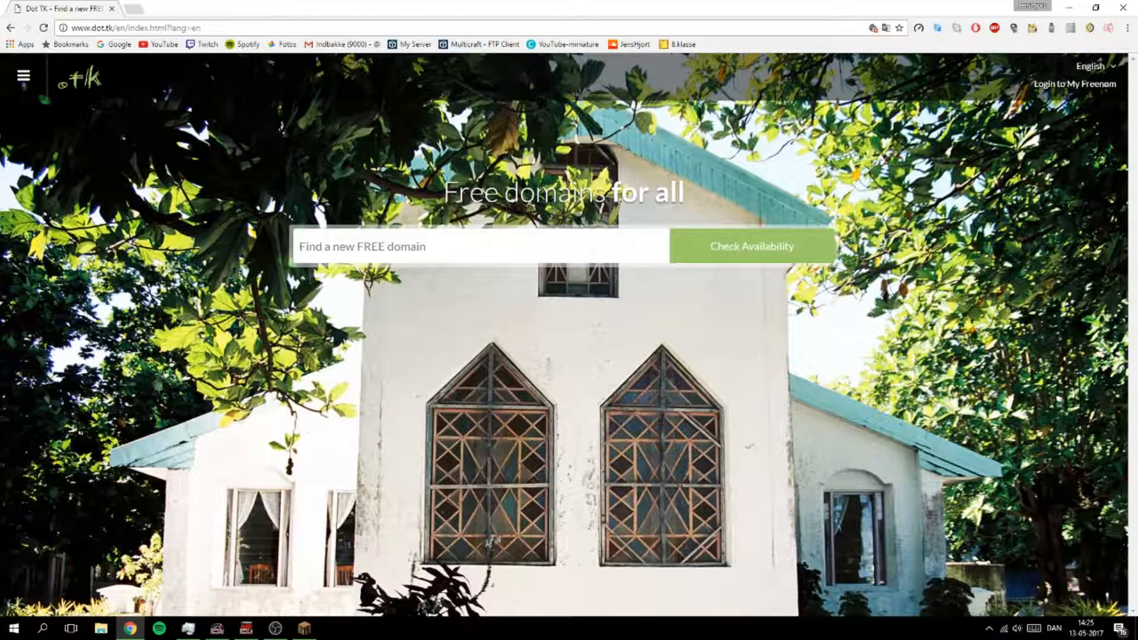
Step: Enter LavaRushHD as the domain name to look up
{"action": "type", "text": "LavaRu"}
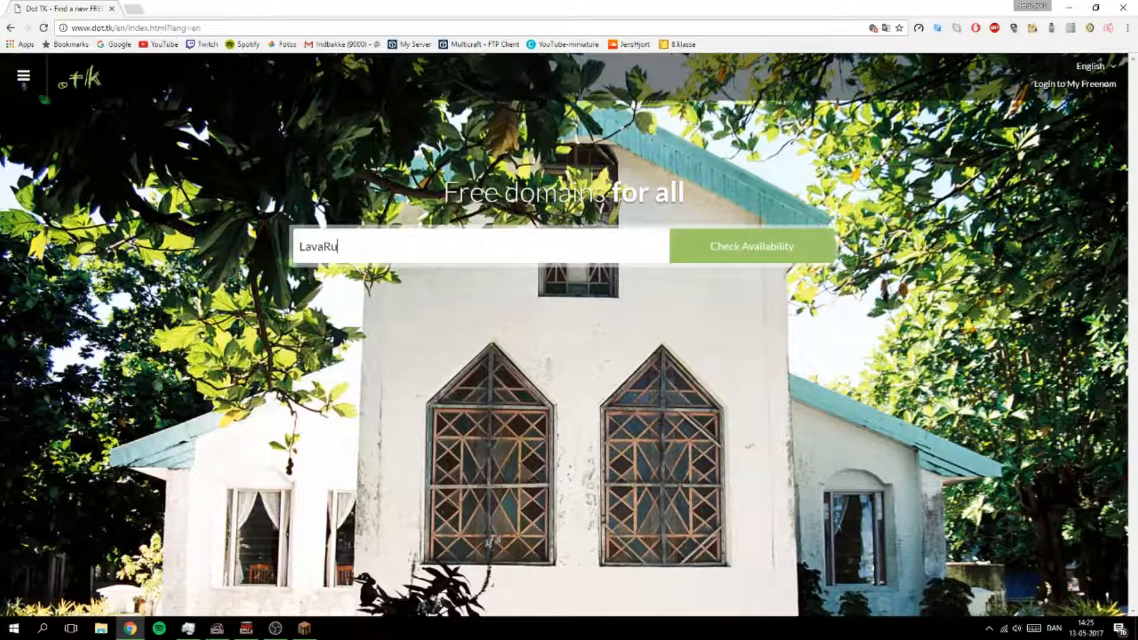
{"action": "type", "text": "sh"}
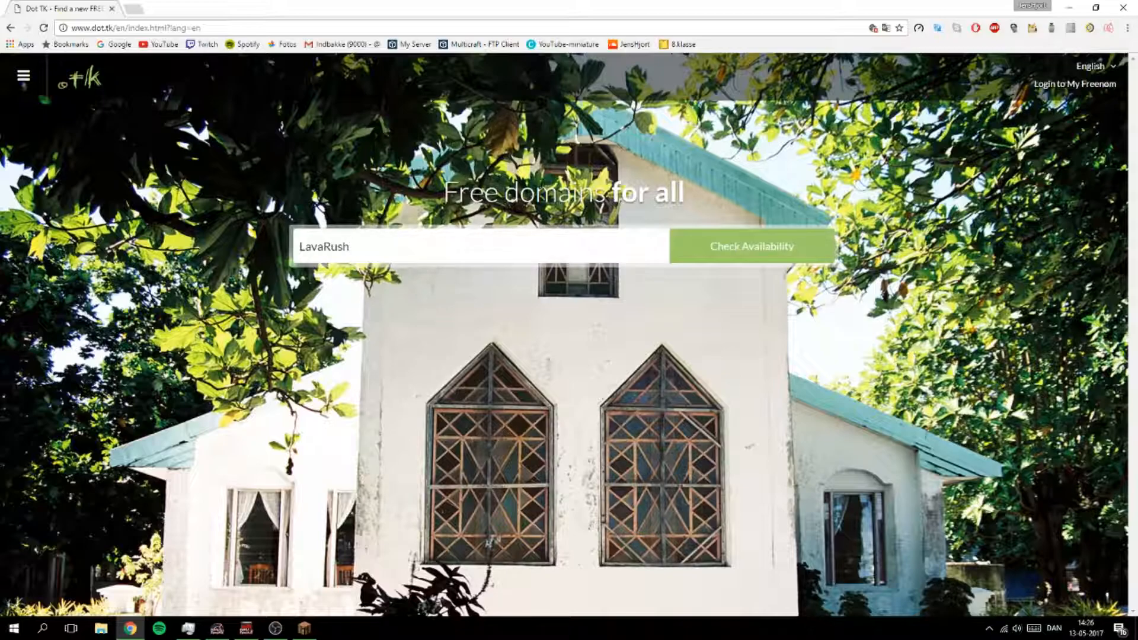
{"action": "type", "text": "HD"}
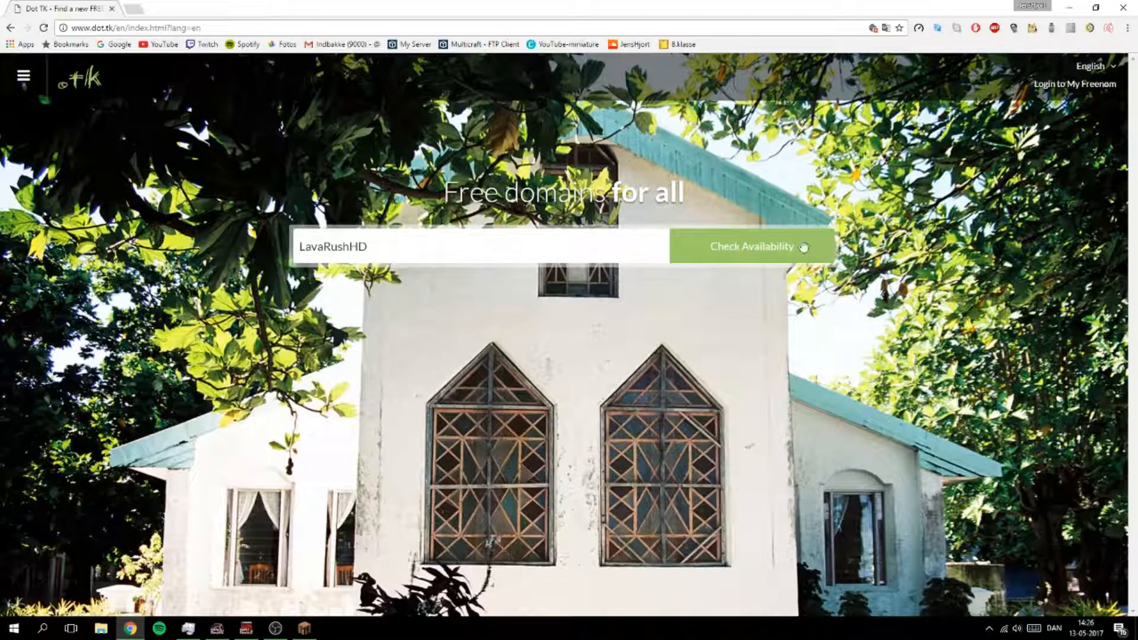
Step: Check availability of LavaRushHD and review the free and paid domain options
{"action": "left_click", "coordinate": [749, 247]}
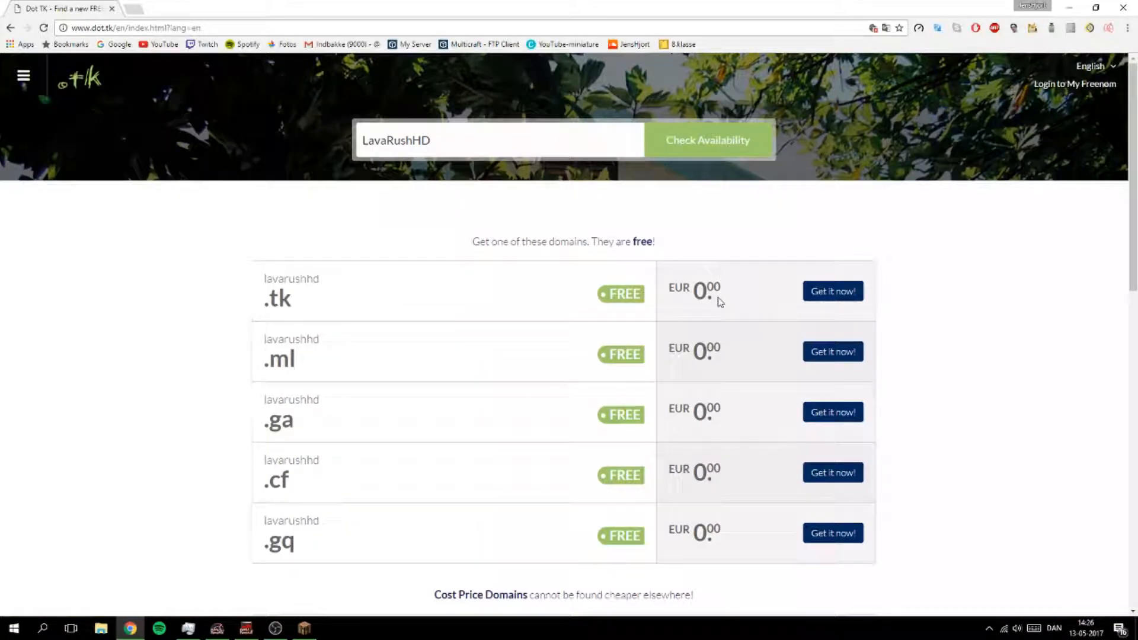
{"action": "scroll", "scroll_direction": "down", "scroll_amount": 3}
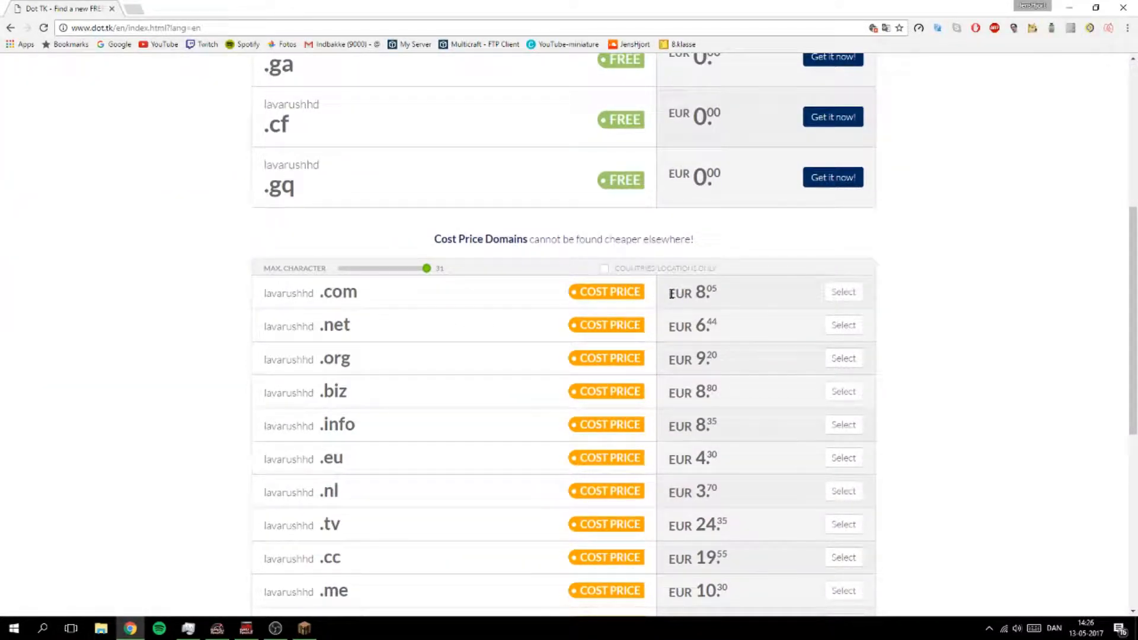
{"action": "mouse_move", "coordinate": [720, 295]}
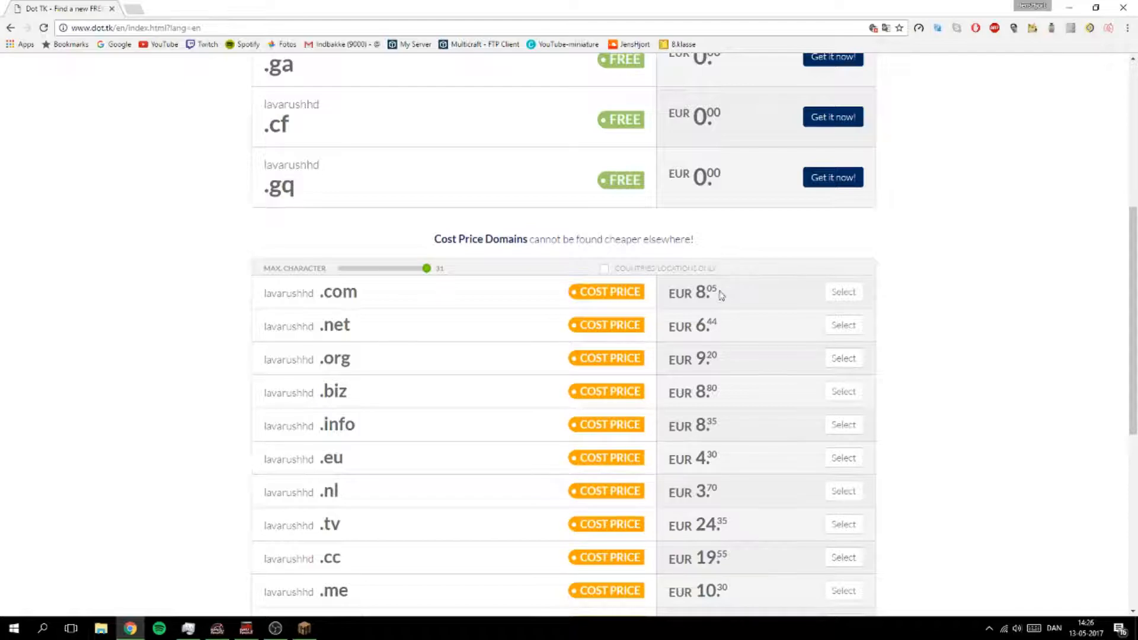
{"action": "mouse_move", "coordinate": [668, 331]}
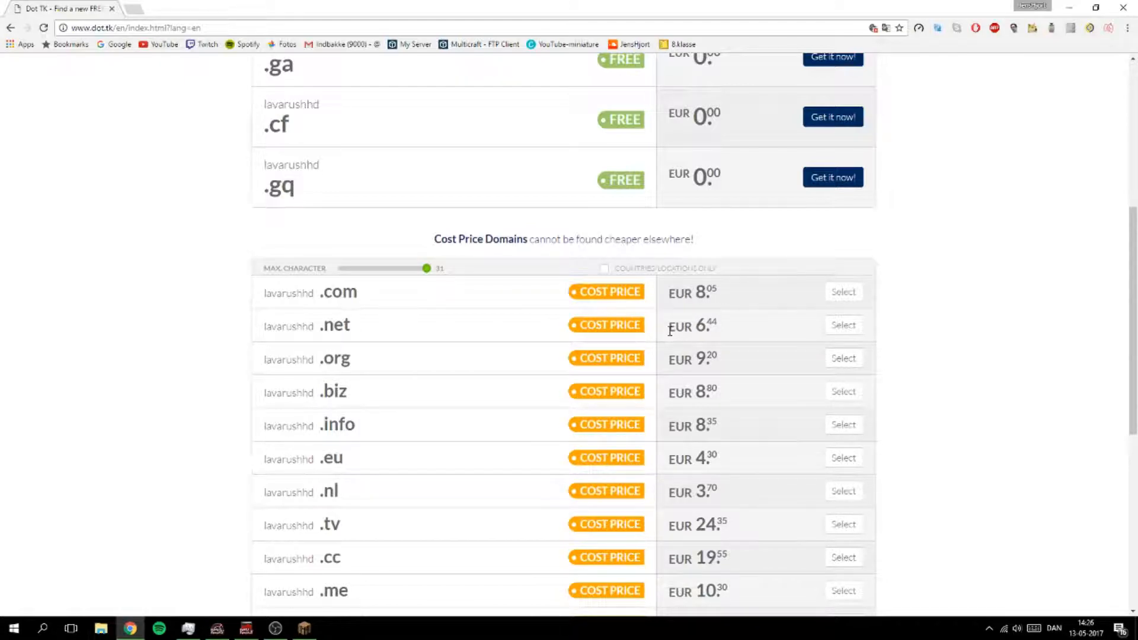
{"action": "mouse_move", "coordinate": [671, 330]}
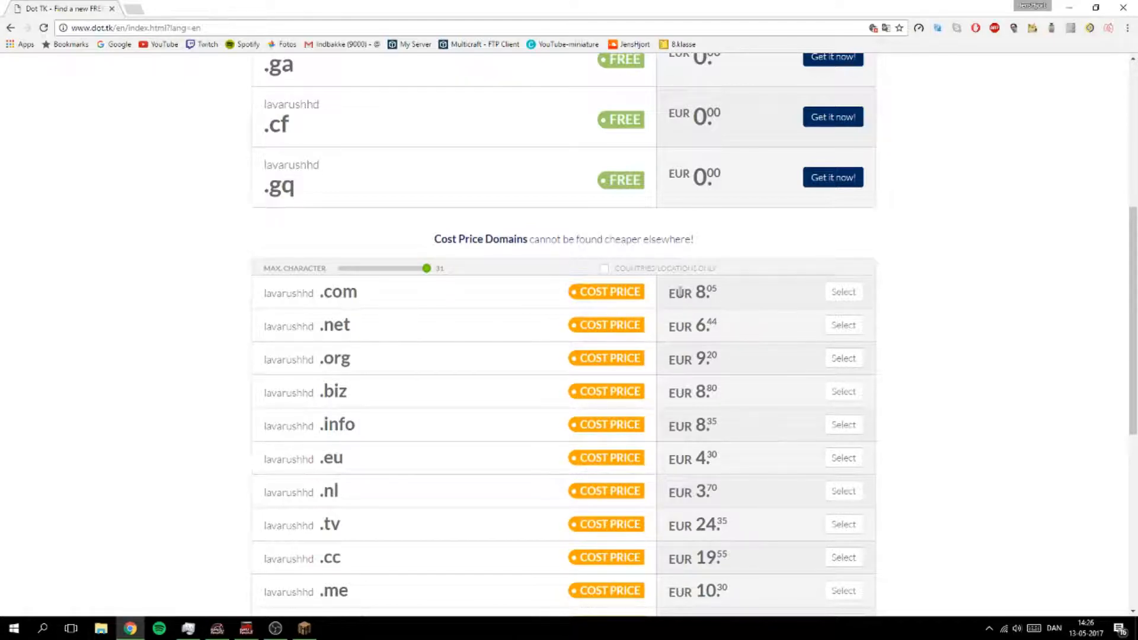
{"action": "scroll", "scroll_direction": "up", "scroll_amount": 3}
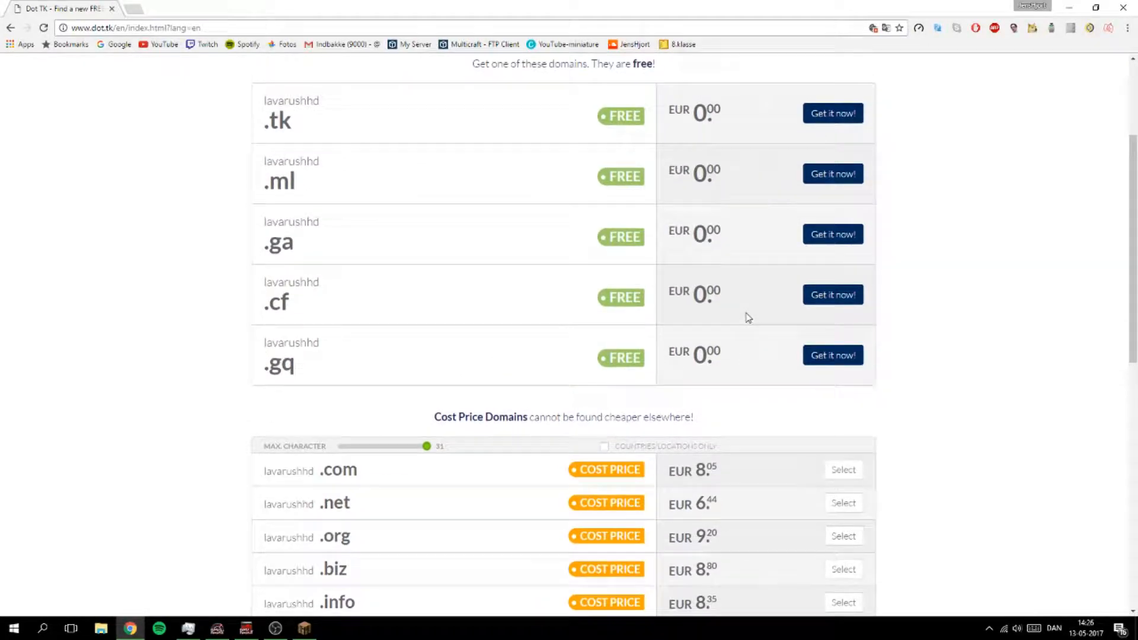
{"action": "scroll", "scroll_direction": "up", "scroll_amount": 3}
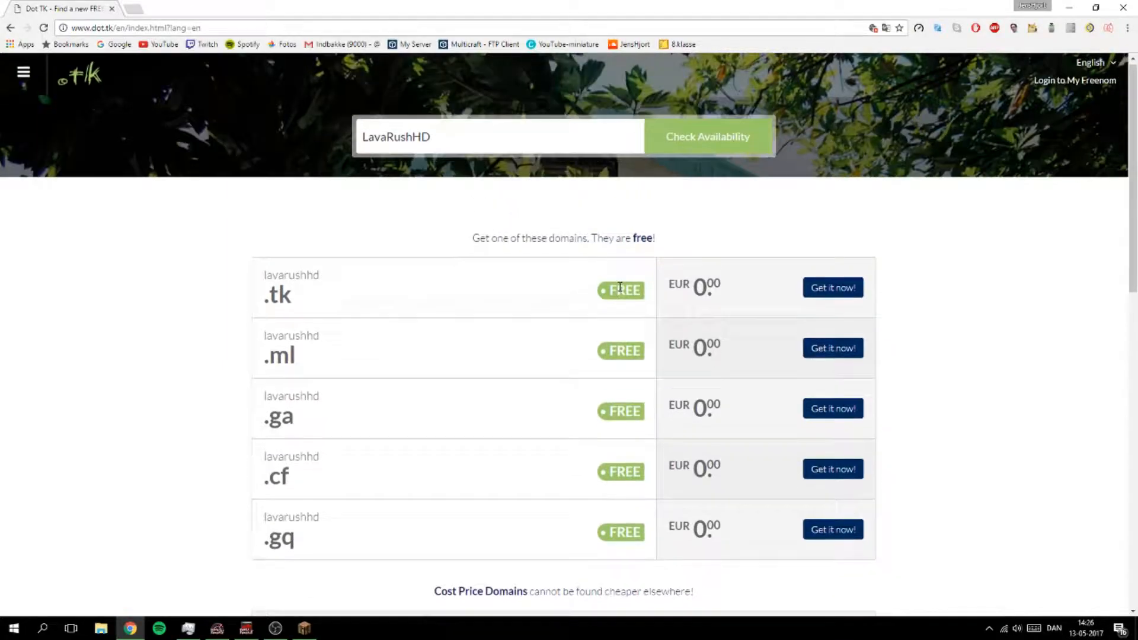
Step: Add the free lavarushhd.tk domain to the cart and proceed to checkout
{"action": "left_click", "coordinate": [831, 286]}
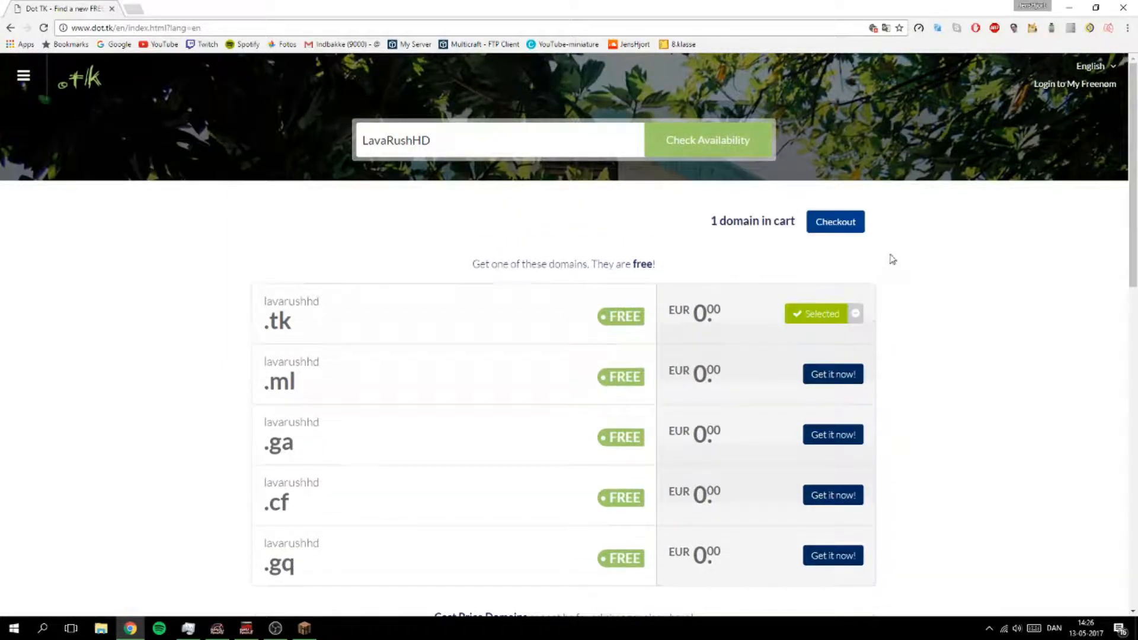
{"action": "left_click", "coordinate": [834, 222]}
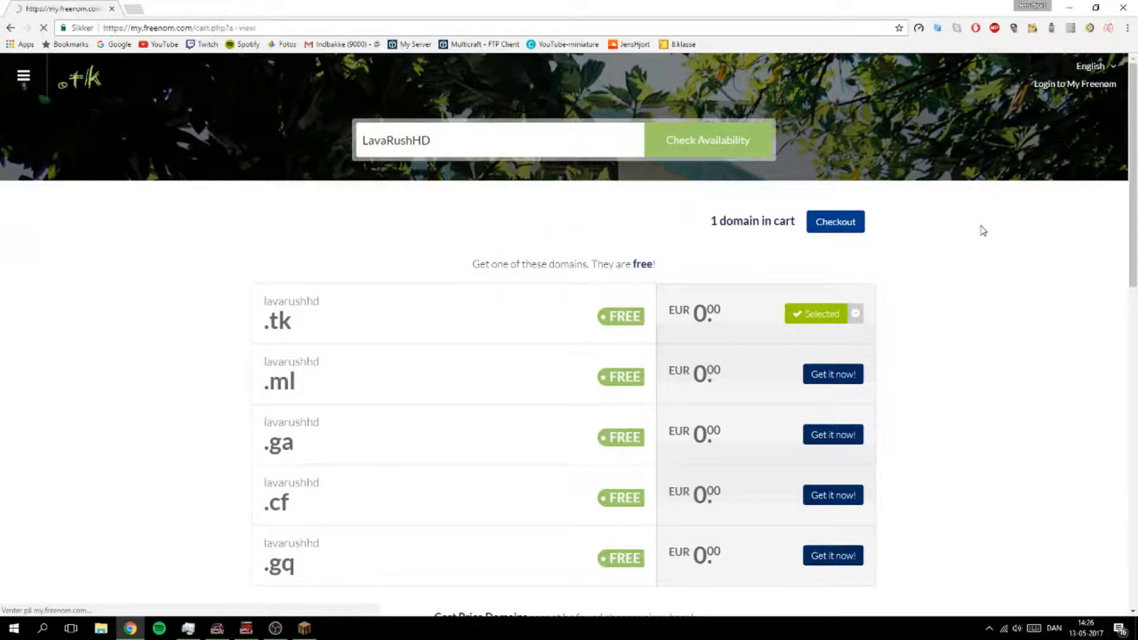
Step: Set lavarushhd.tk to 1 Month @ FREE and choose Use DNS for Freenom DNS records
{"action": "left_click", "coordinate": [834, 222]}
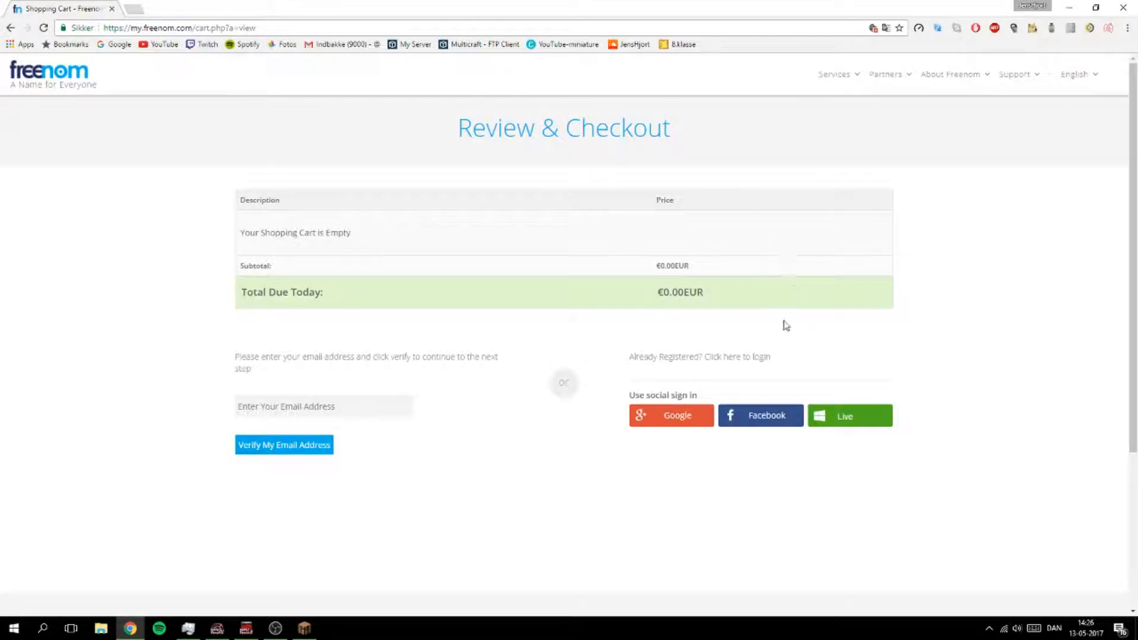
{"action": "mouse_move", "coordinate": [680, 429]}
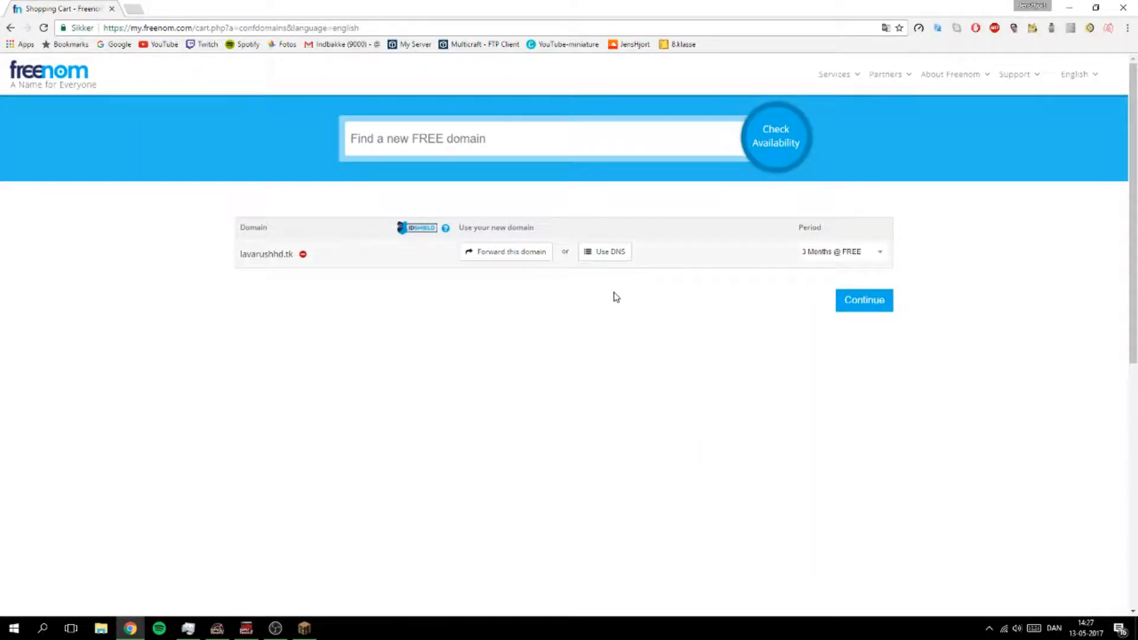
{"action": "mouse_move", "coordinate": [526, 321]}
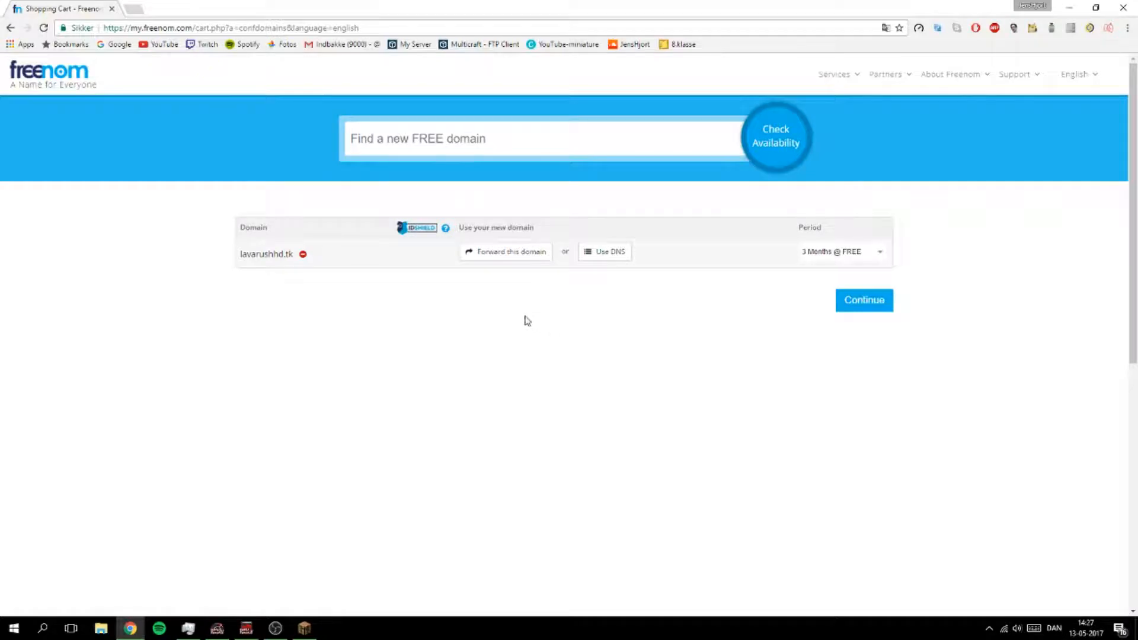
{"action": "mouse_move", "coordinate": [393, 224]}
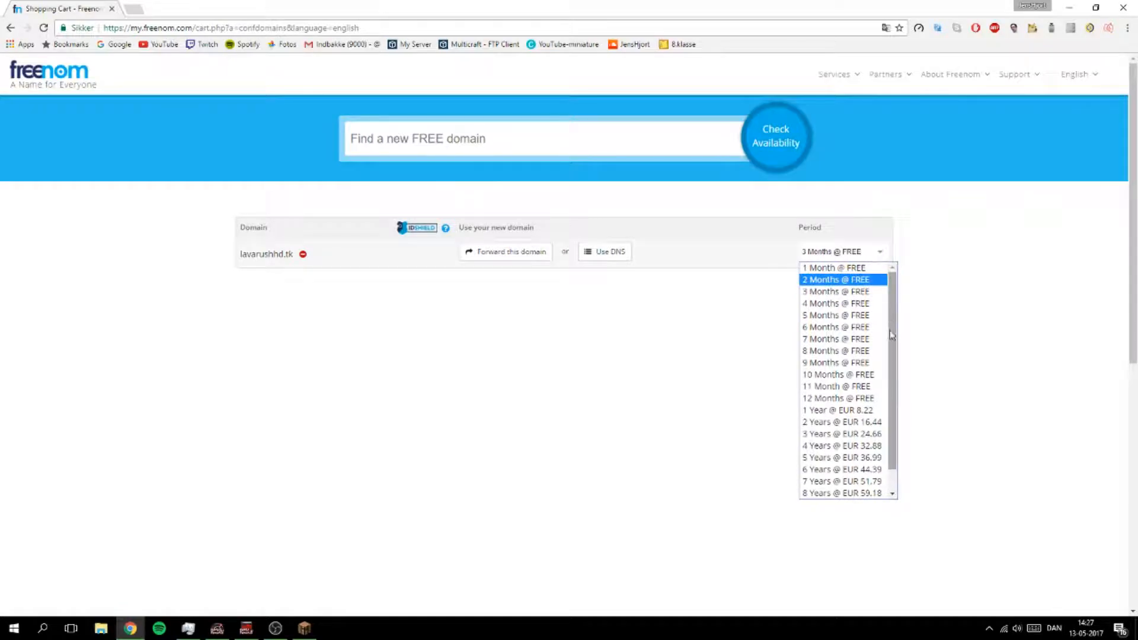
{"action": "mouse_move", "coordinate": [838, 398]}
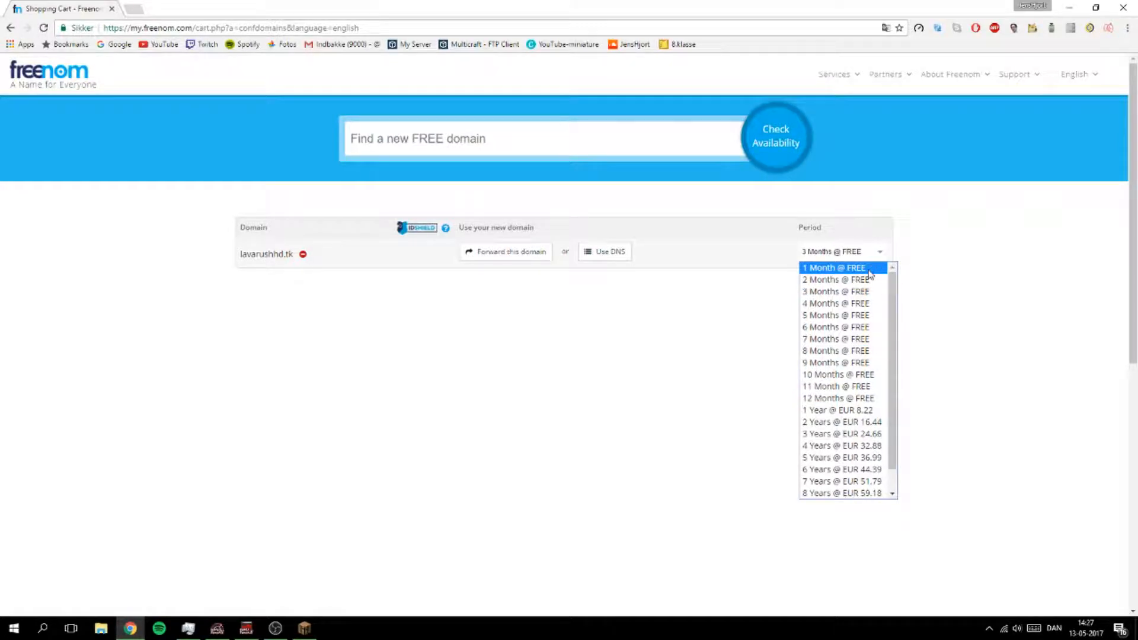
{"action": "left_click", "coordinate": [833, 267]}
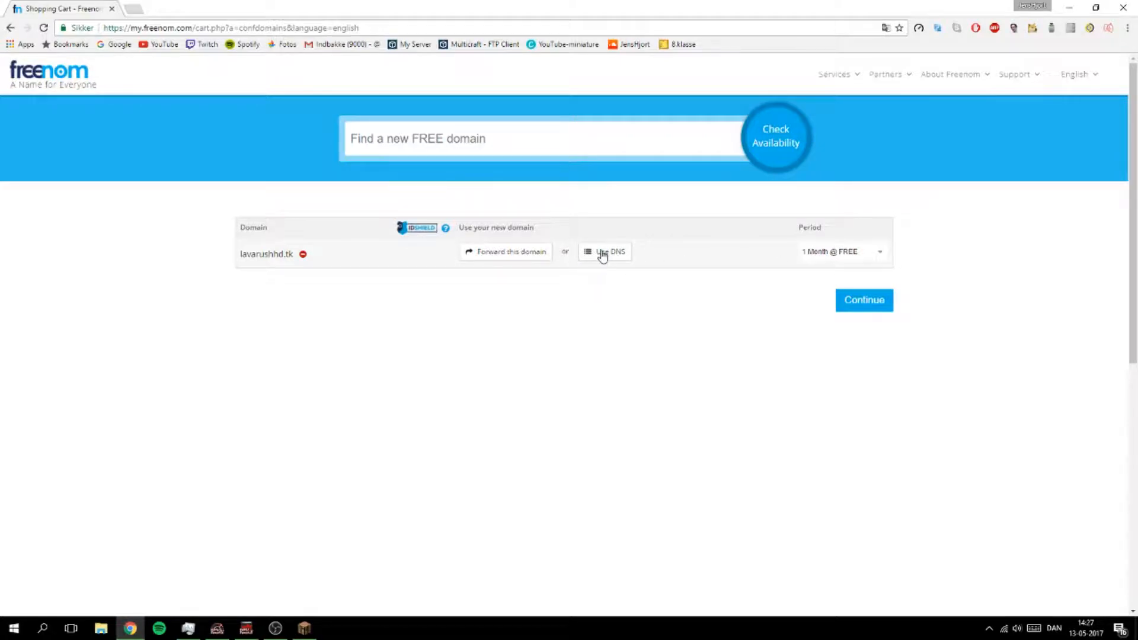
{"action": "left_click", "coordinate": [603, 251]}
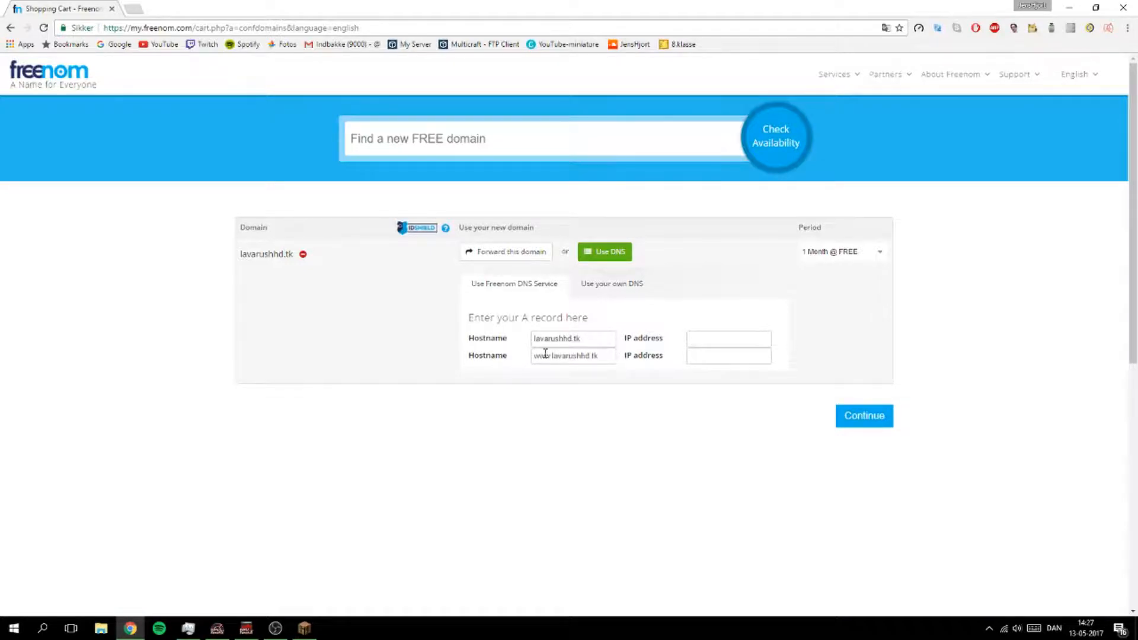
Step: Try the Forward this domain option, then return to the DNS A-record fields
{"action": "left_click", "coordinate": [728, 338]}
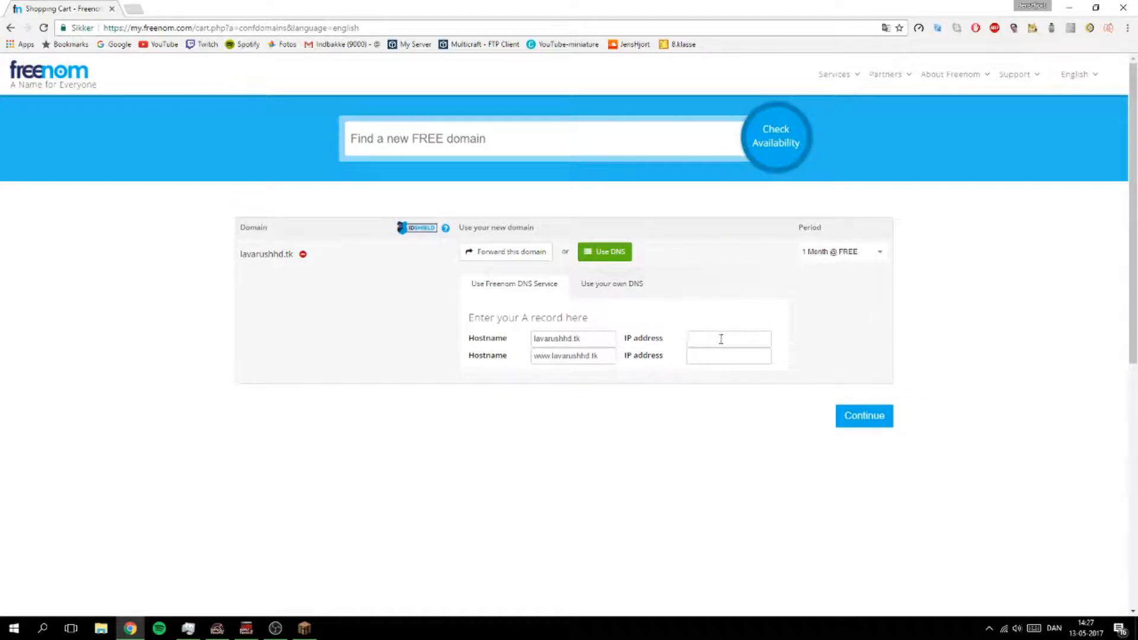
{"action": "left_click", "coordinate": [728, 338]}
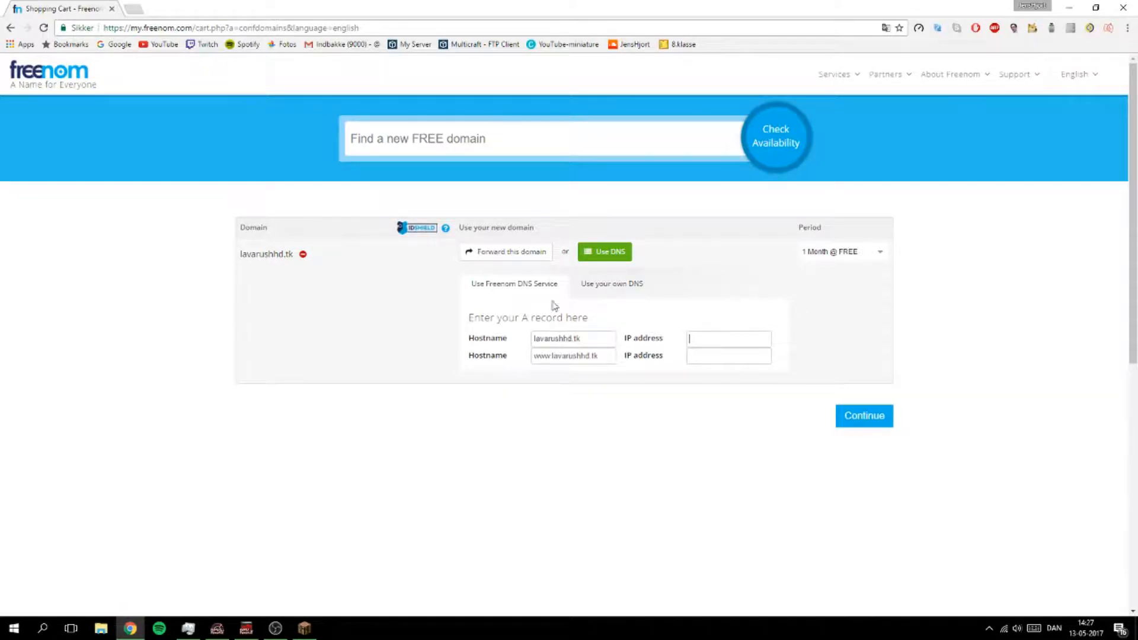
{"action": "left_click", "coordinate": [506, 251]}
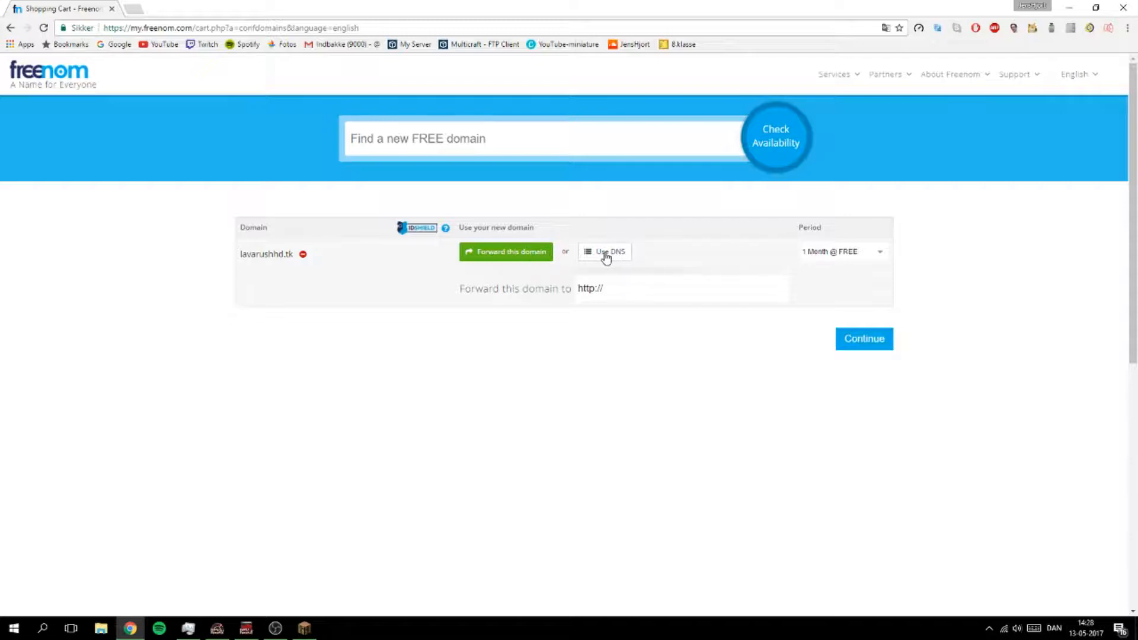
{"action": "left_click", "coordinate": [604, 252]}
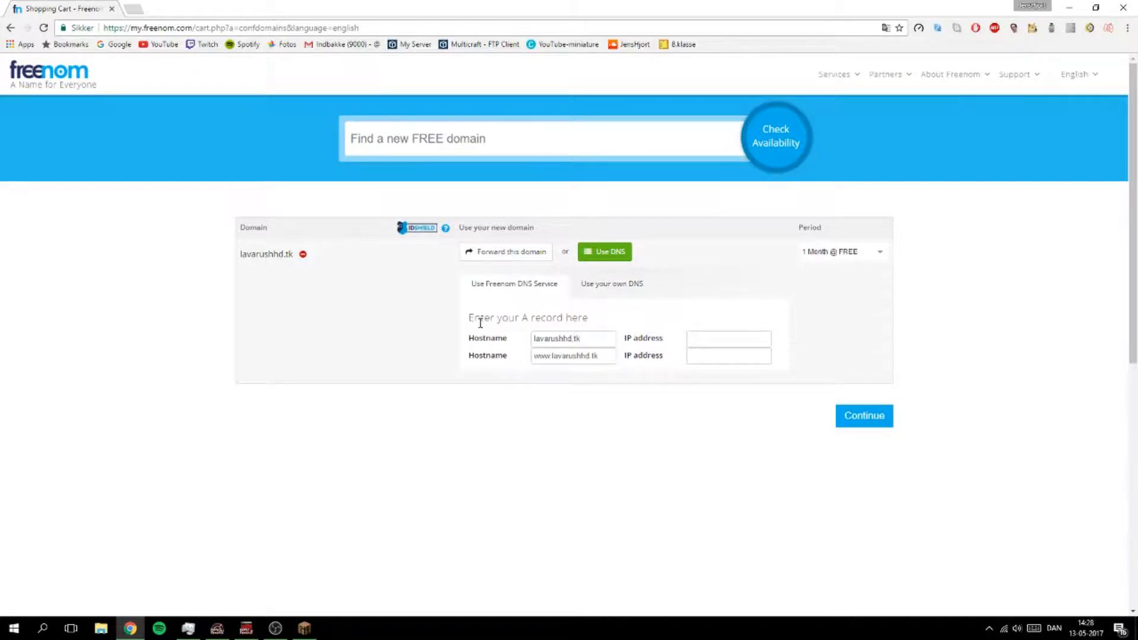
{"action": "mouse_move", "coordinate": [790, 334]}
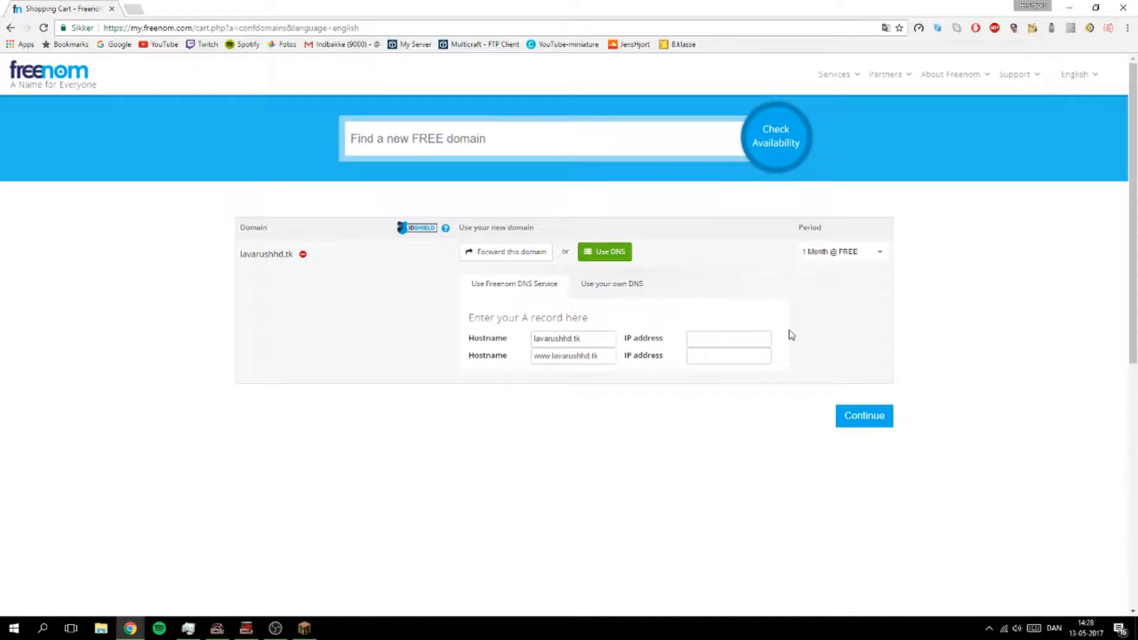
{"action": "left_click", "coordinate": [304, 628]}
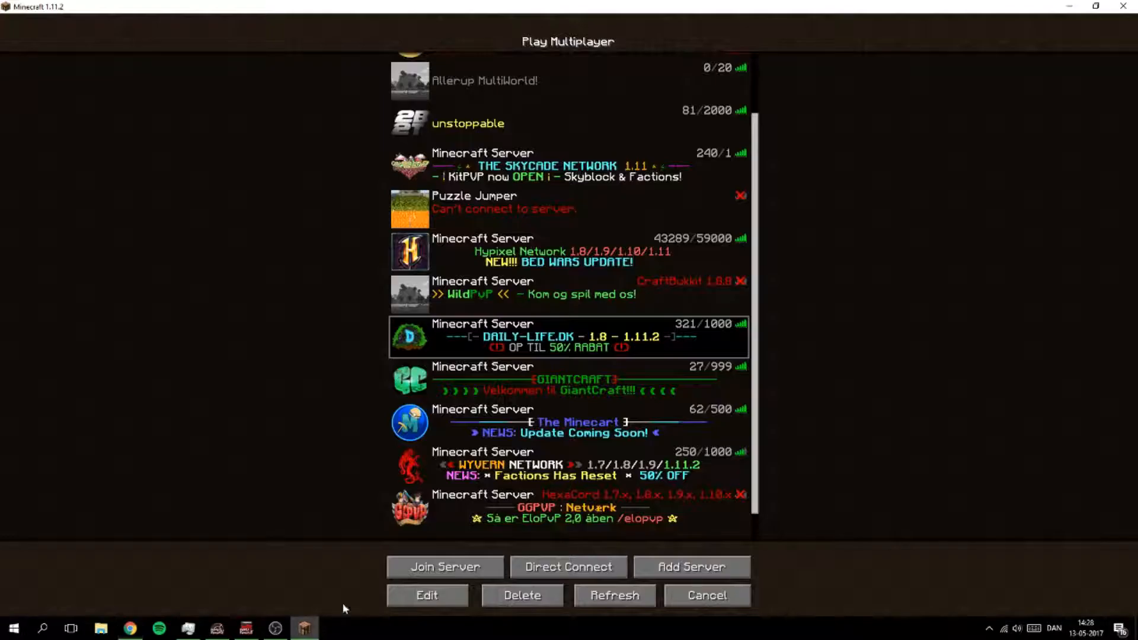
{"action": "scroll", "scroll_direction": "up", "scroll_amount": 3}
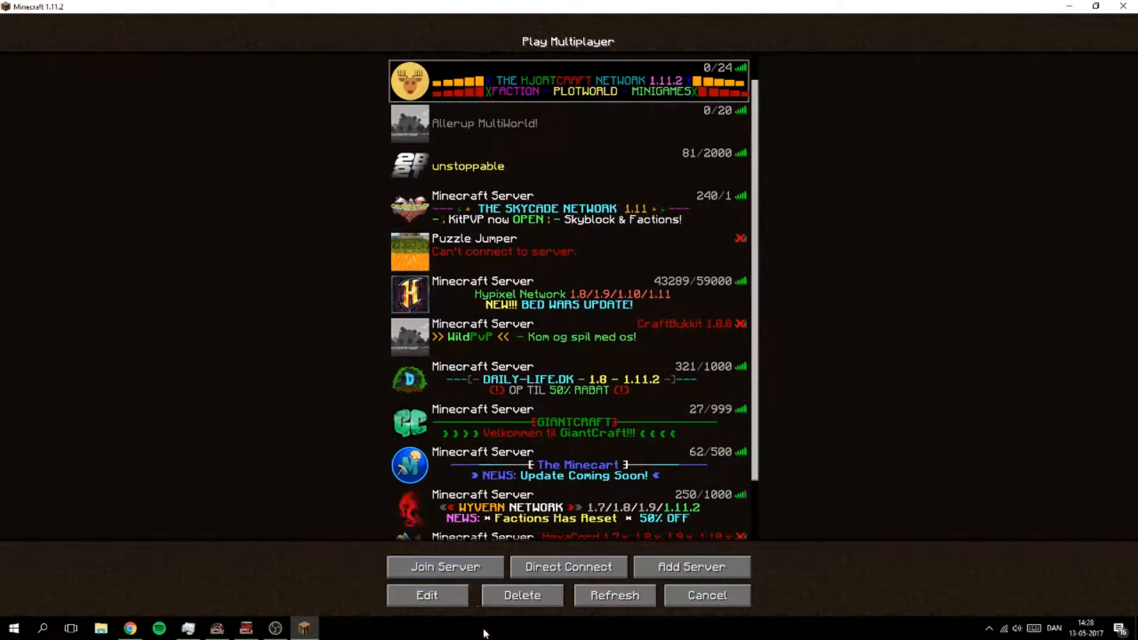
{"action": "left_click", "coordinate": [425, 595]}
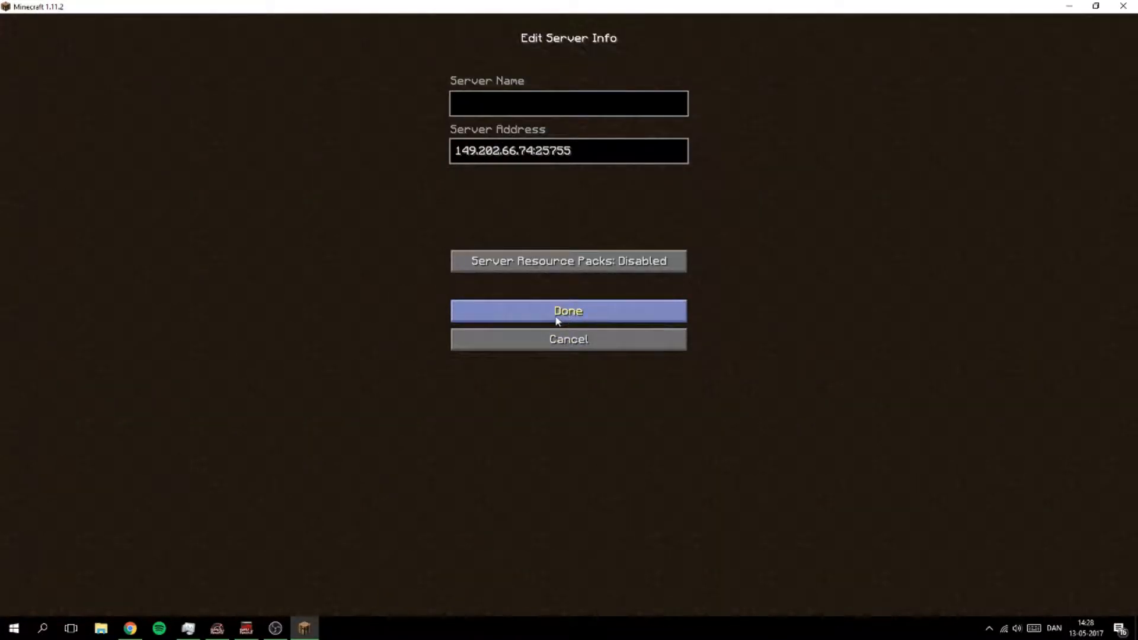
{"action": "left_click", "coordinate": [567, 310]}
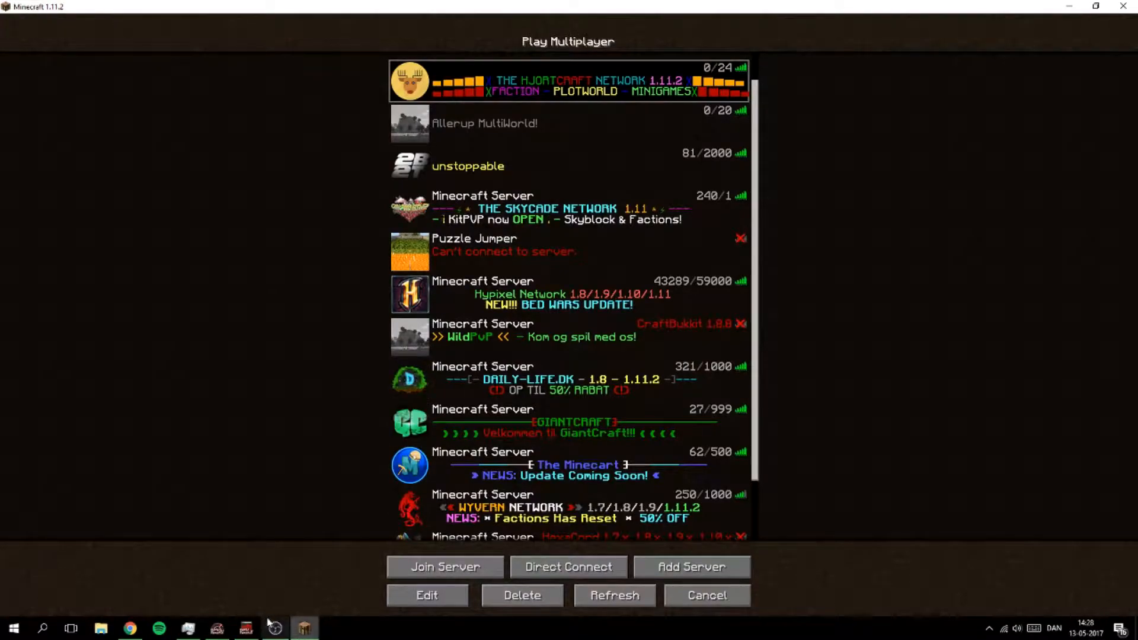
{"action": "mouse_move", "coordinate": [129, 627]}
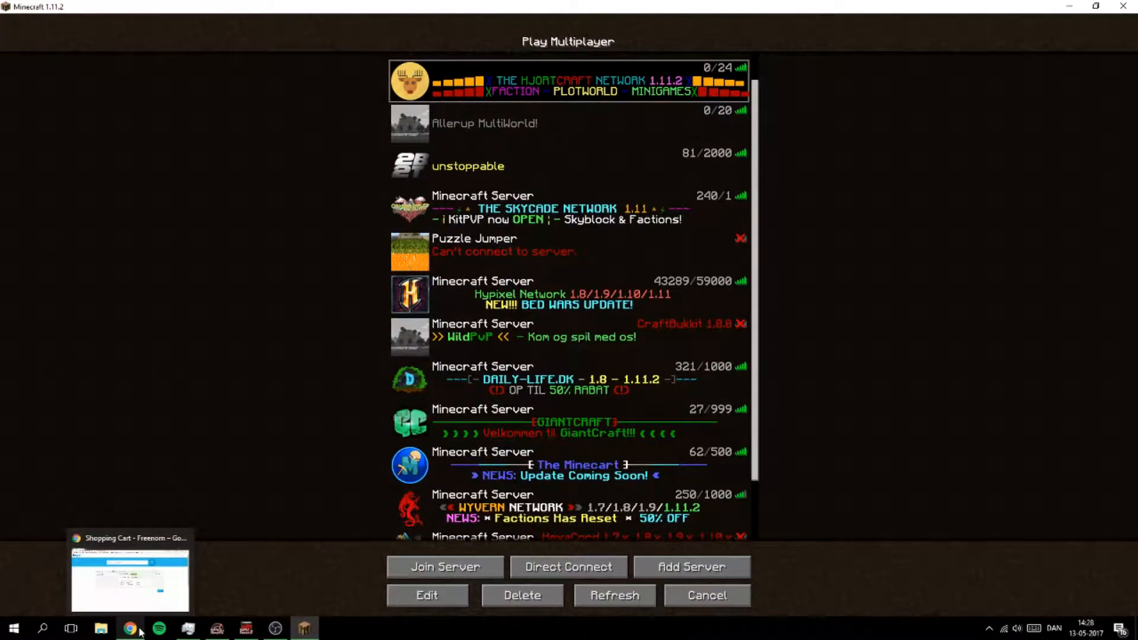
{"action": "mouse_move", "coordinate": [131, 627]}
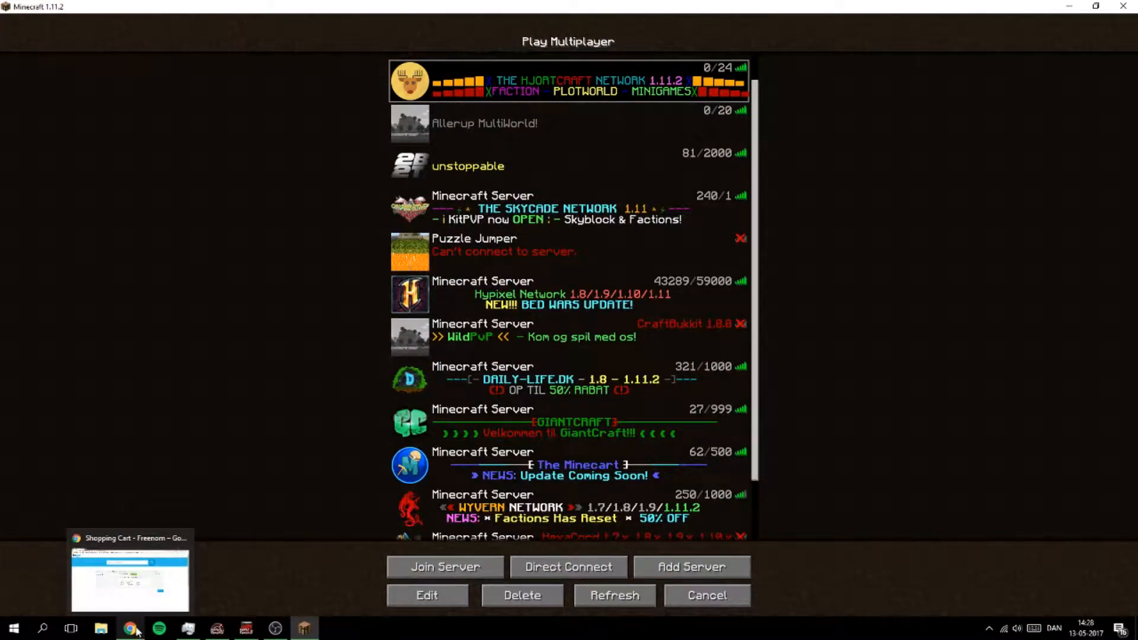
{"action": "left_click", "coordinate": [129, 577]}
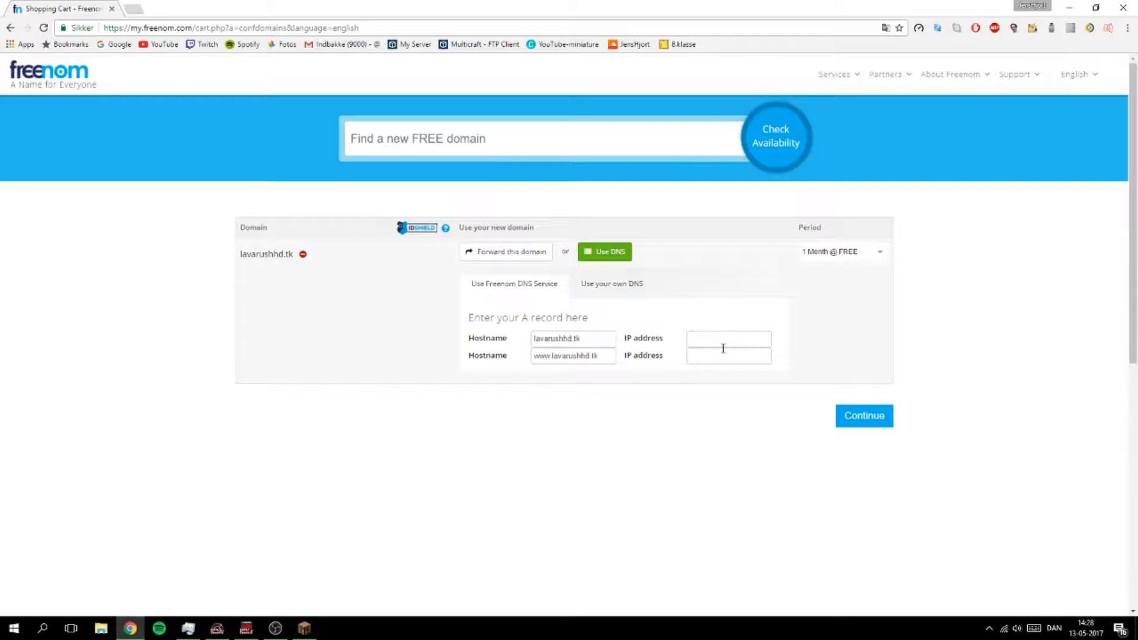
Step: Point the lavarushhd.tk A record at IP 123.456.78.90
{"action": "type", "text": "1"}
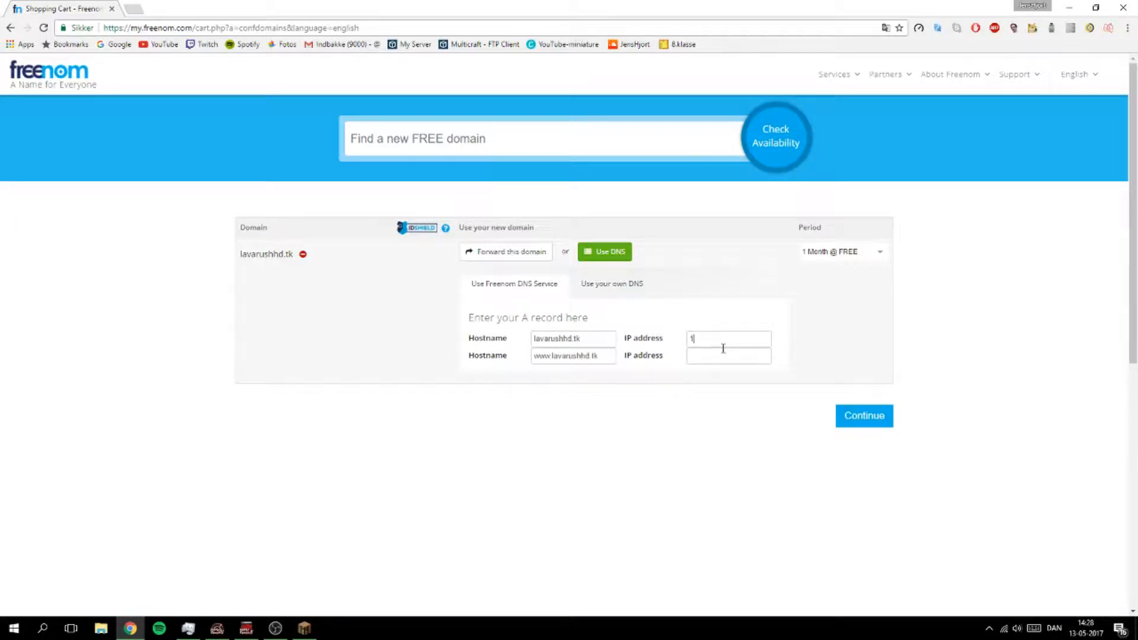
{"action": "type", "text": "23."}
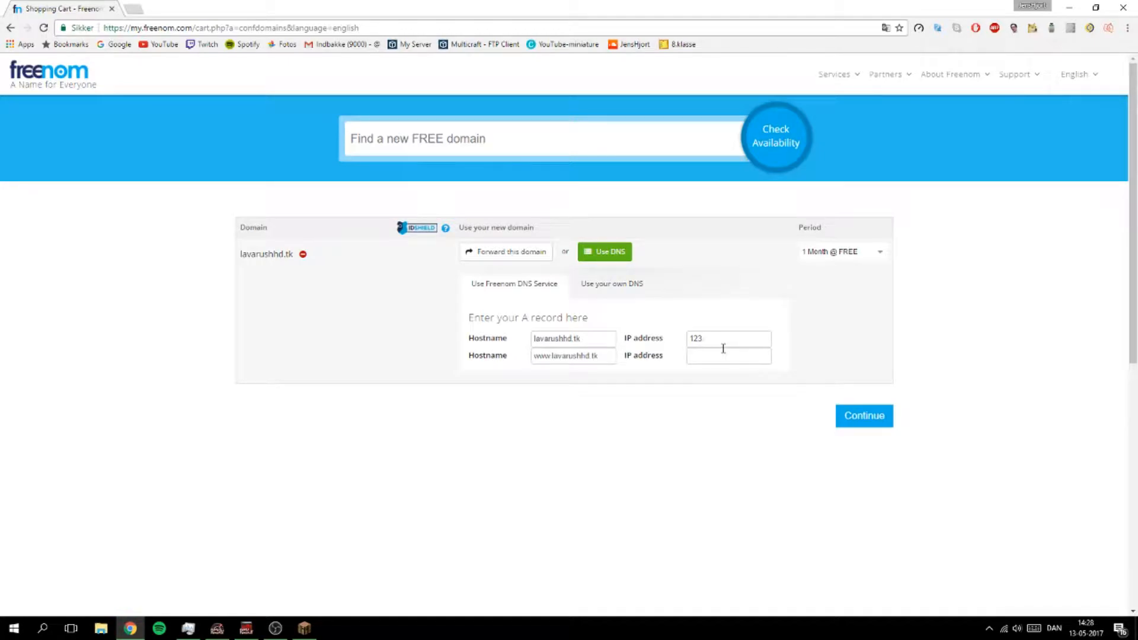
{"action": "type", "text": ".456"}
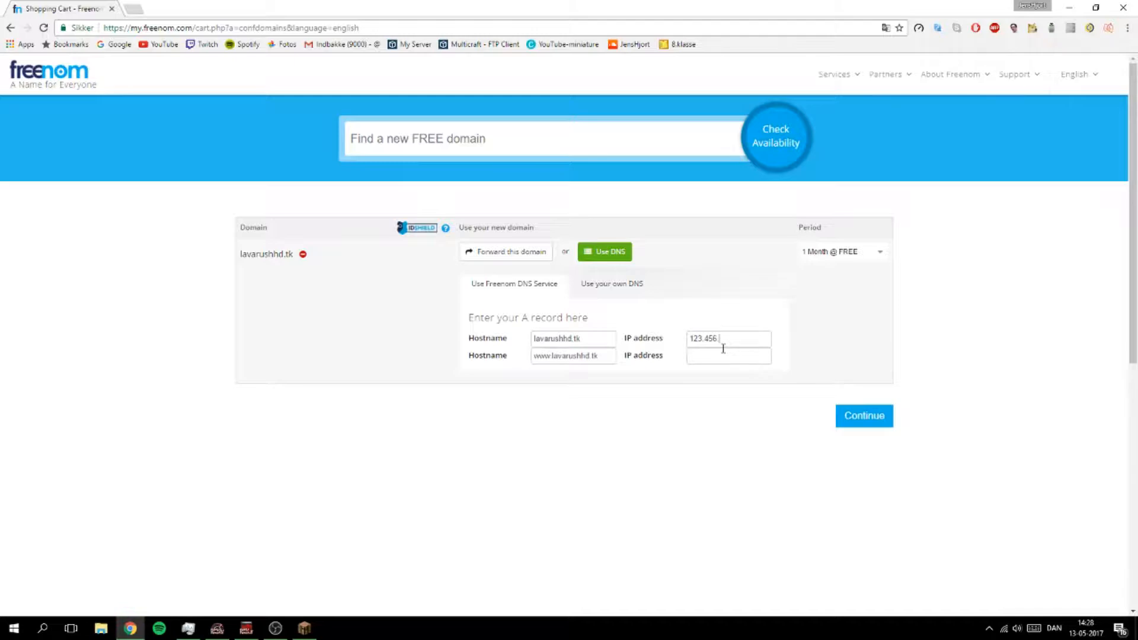
{"action": "type", "text": "78"}
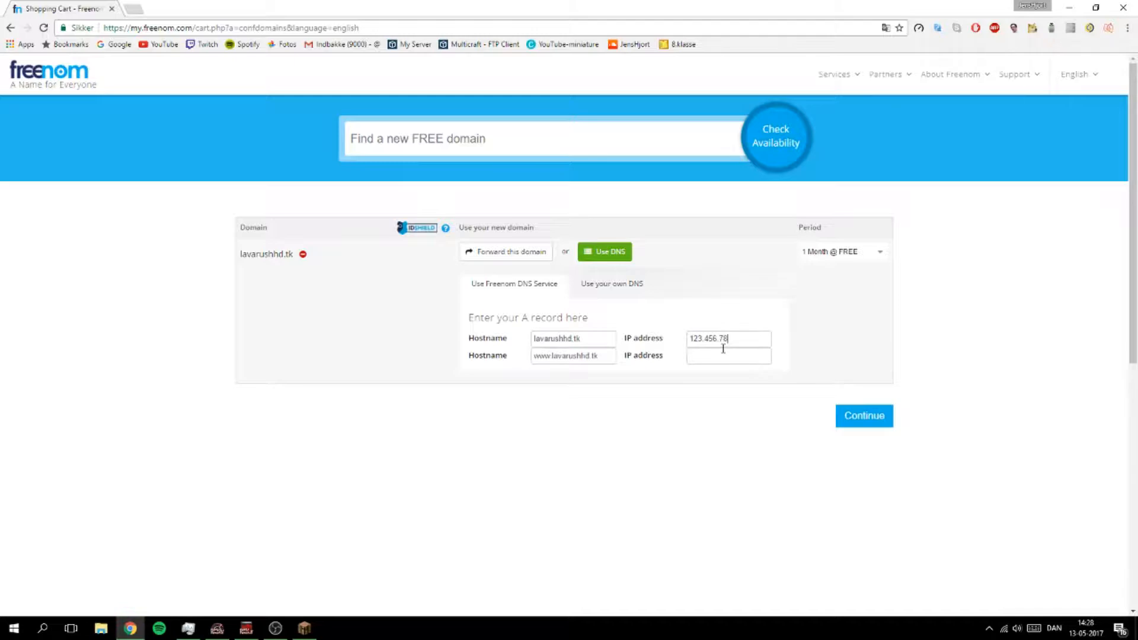
{"action": "type", "text": "90"}
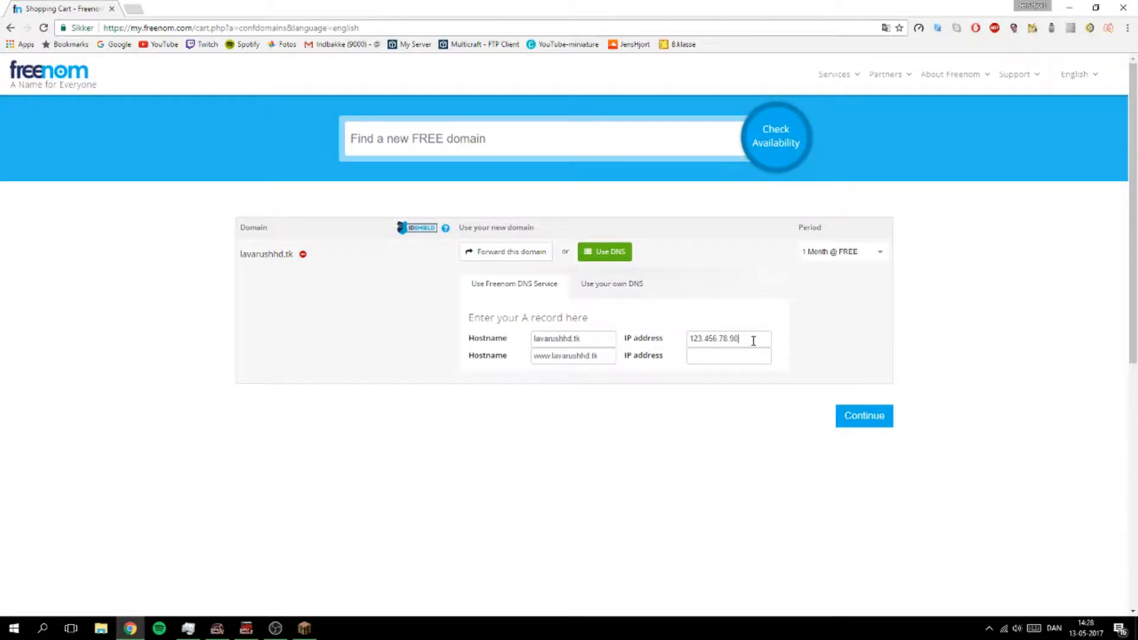
{"action": "mouse_move", "coordinate": [748, 332]}
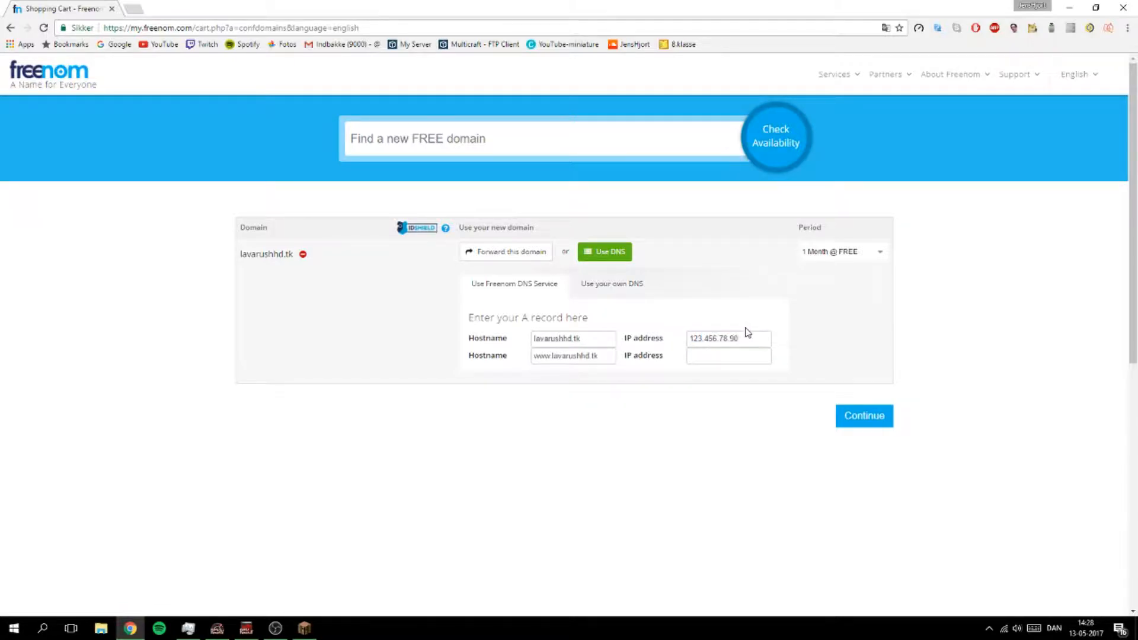
{"action": "mouse_move", "coordinate": [751, 336]}
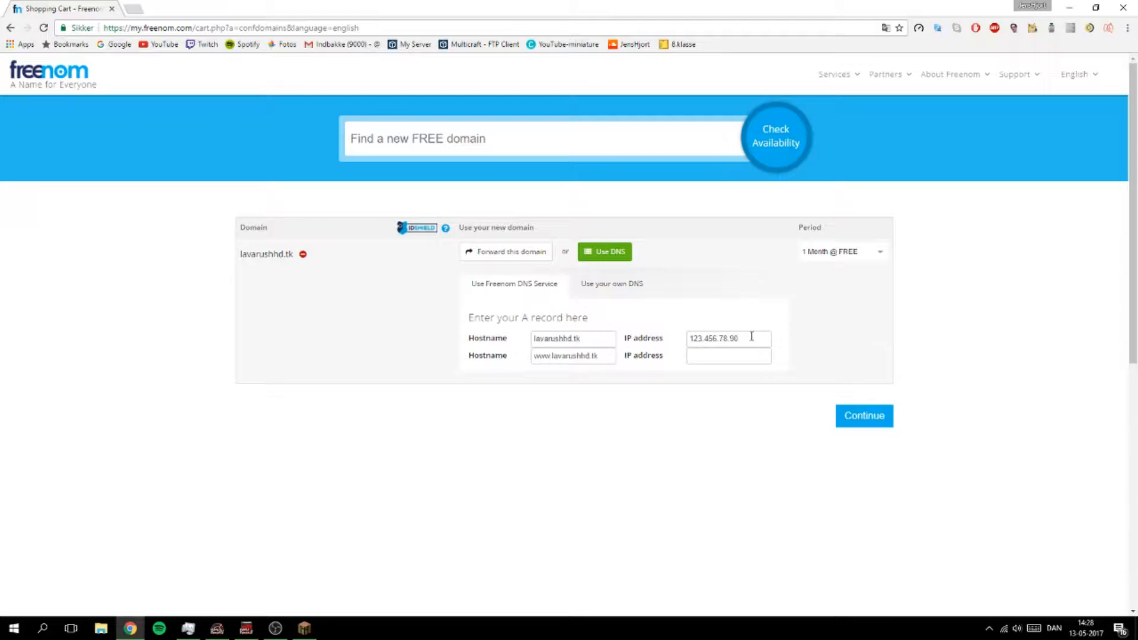
{"action": "type", "text": "2"}
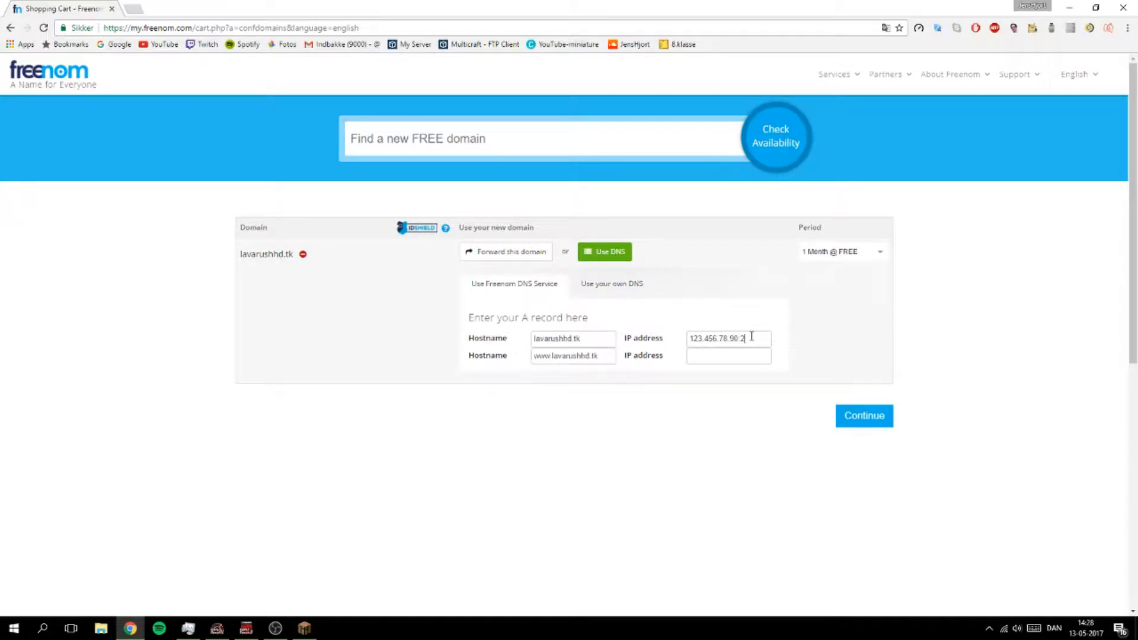
{"action": "type", "text": "5"}
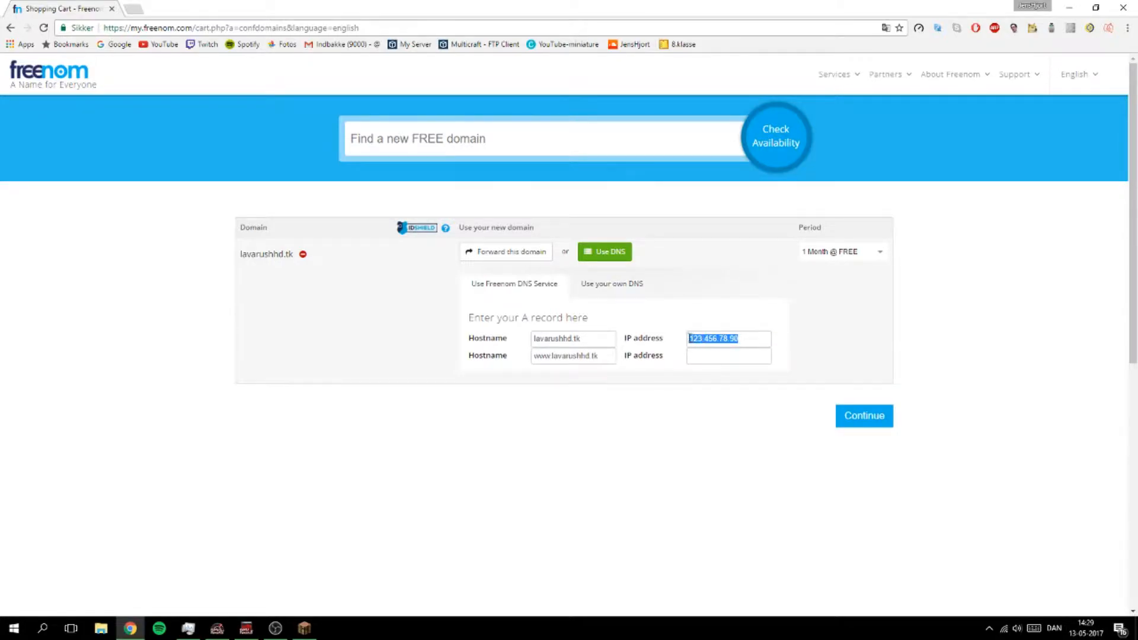
{"action": "left_click", "coordinate": [728, 355]}
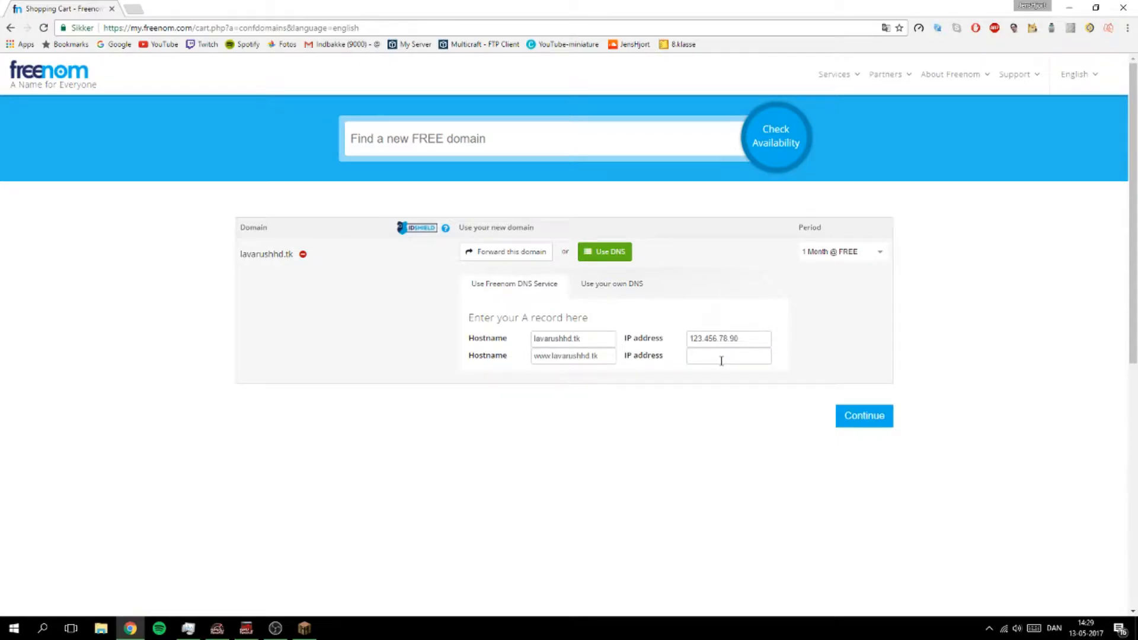
{"action": "type", "text": "123.456.78.90"}
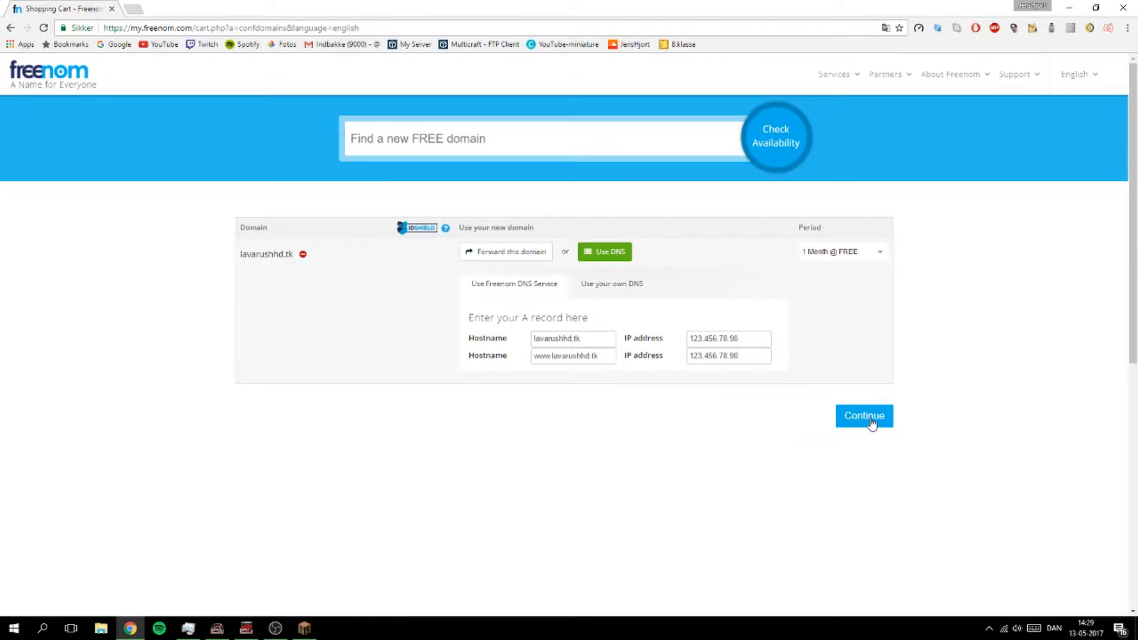
{"action": "mouse_move", "coordinate": [793, 384]}
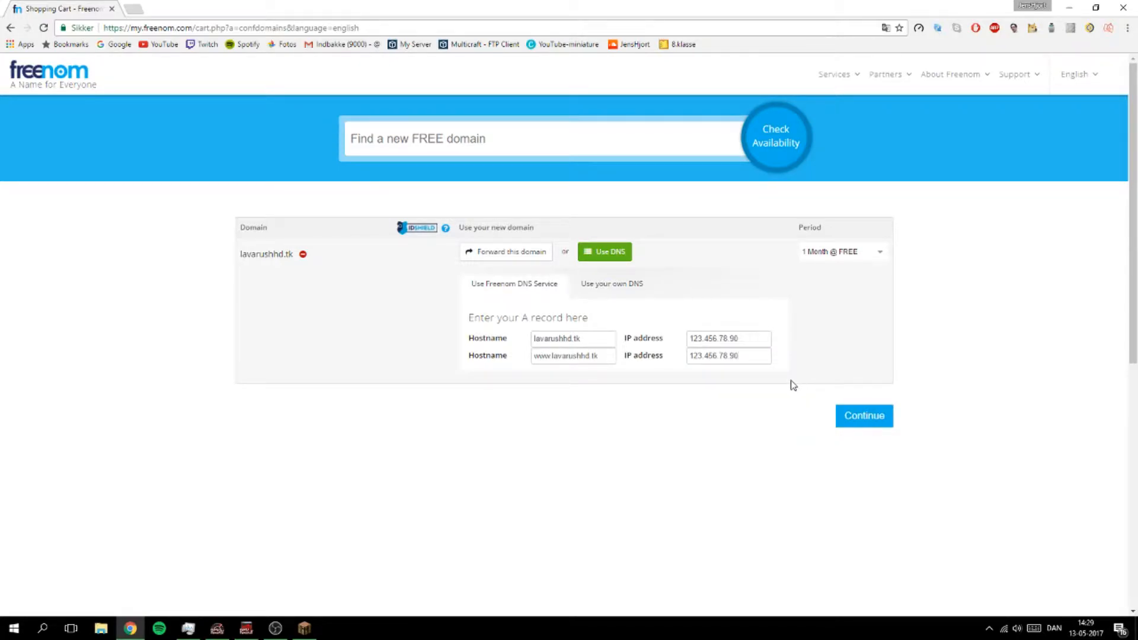
{"action": "mouse_move", "coordinate": [383, 269]}
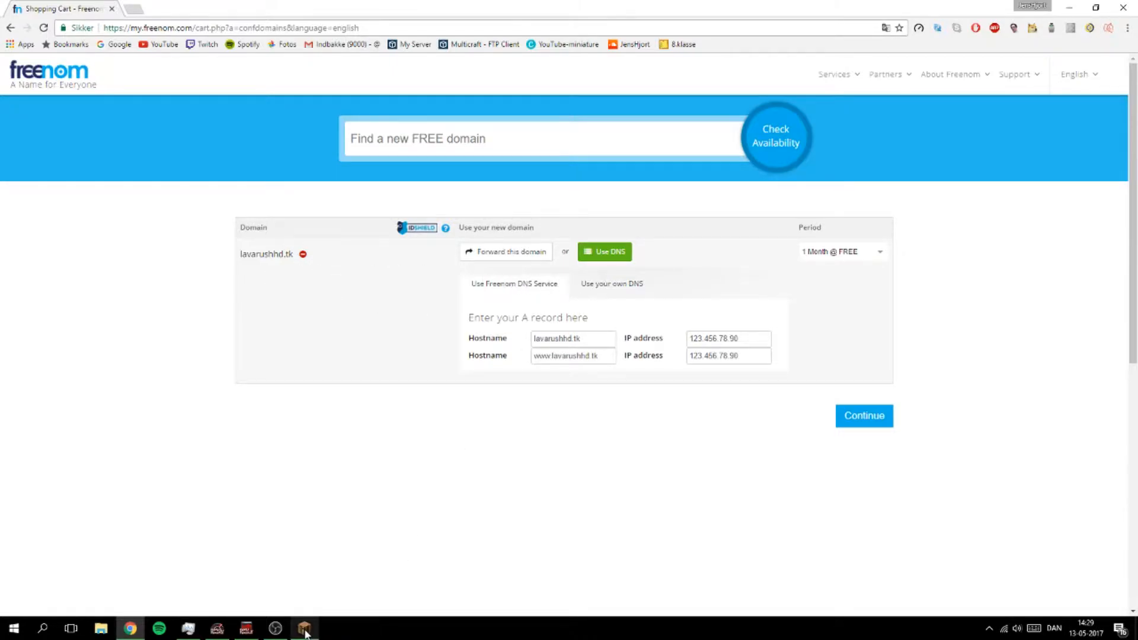
Step: Add a new multiplayer server with address lavarushhd.tk:25565 and save it
{"action": "left_click", "coordinate": [305, 628]}
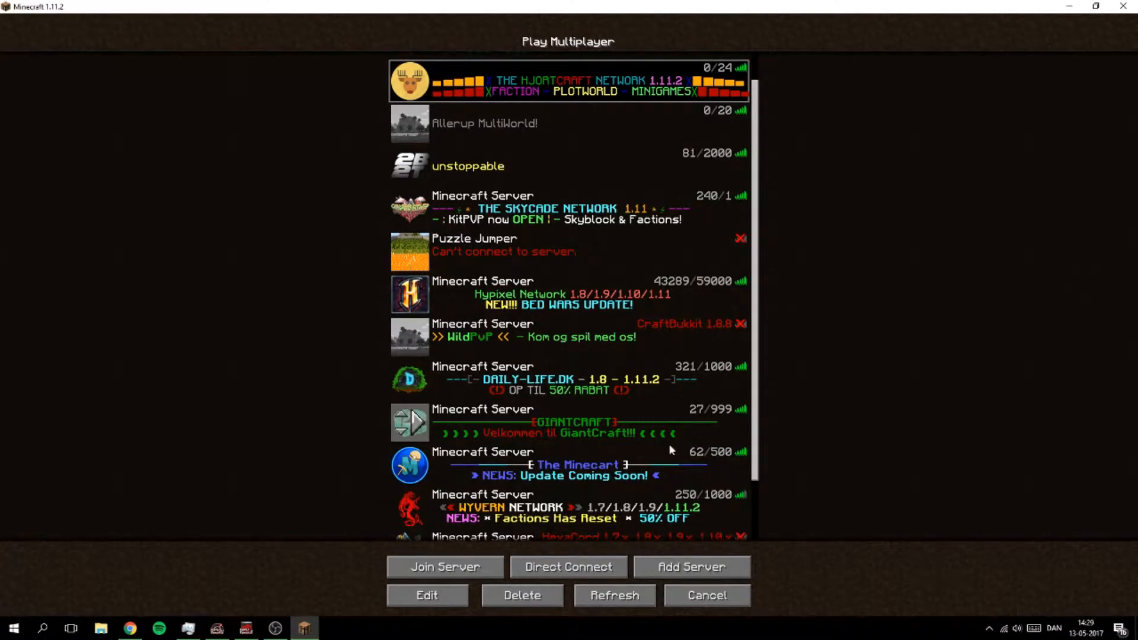
{"action": "left_click", "coordinate": [425, 595]}
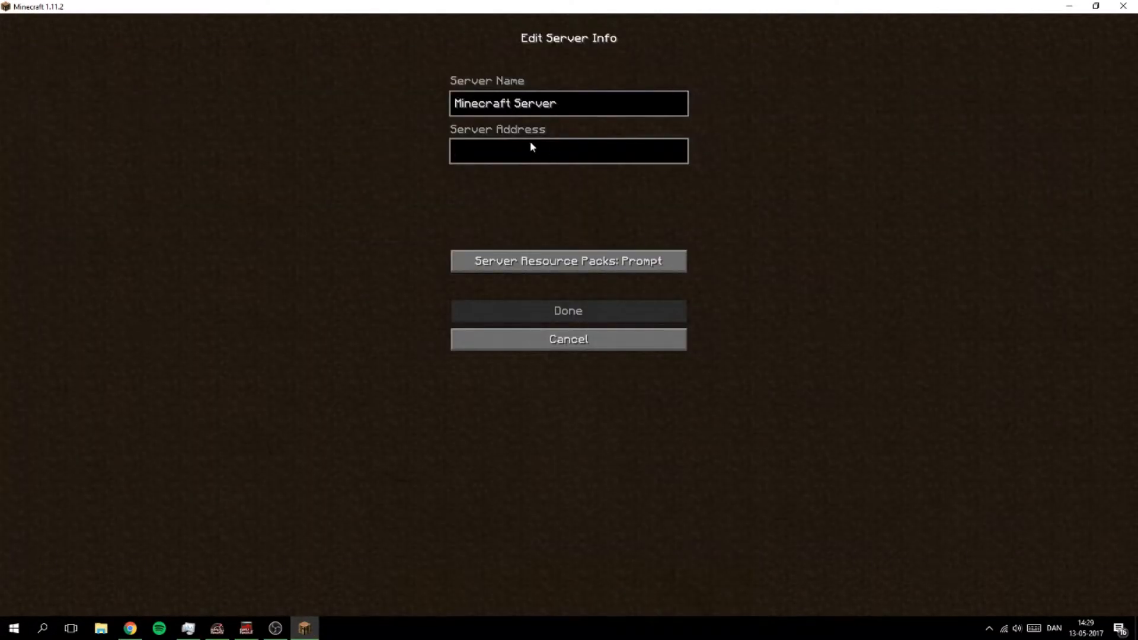
{"action": "type", "text": "la"}
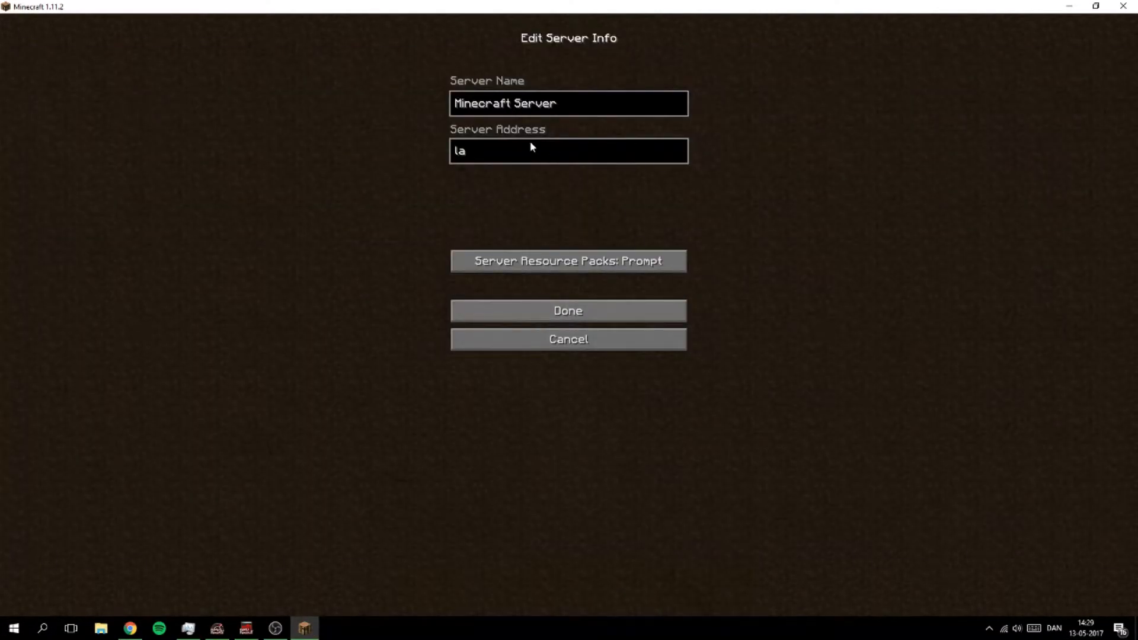
{"action": "type", "text": "varu"}
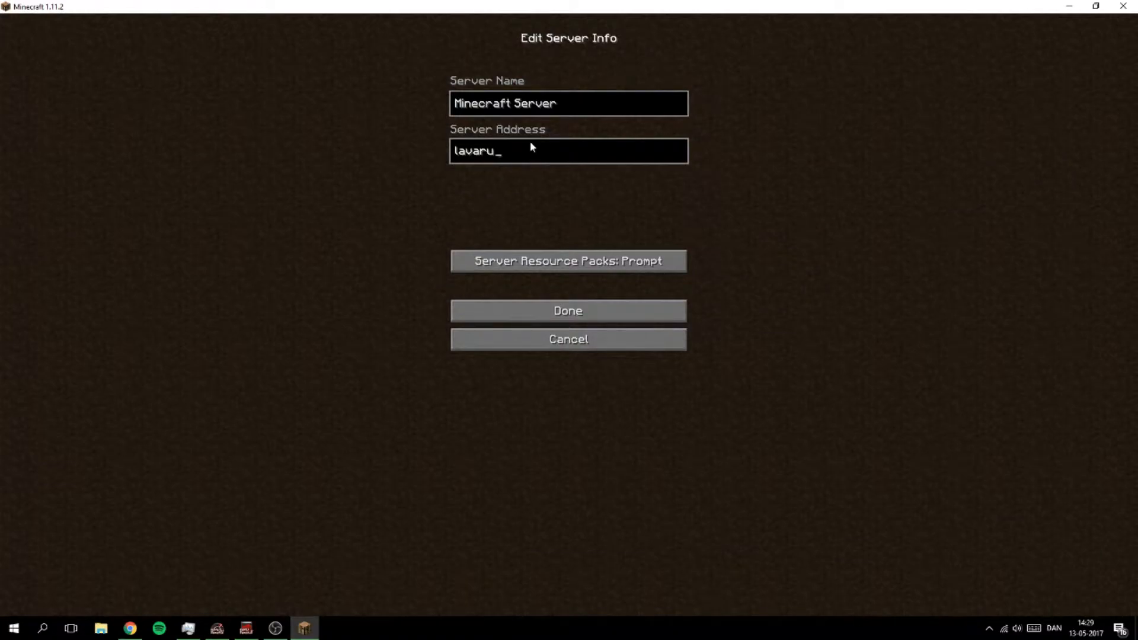
{"action": "type", "text": "shhd"}
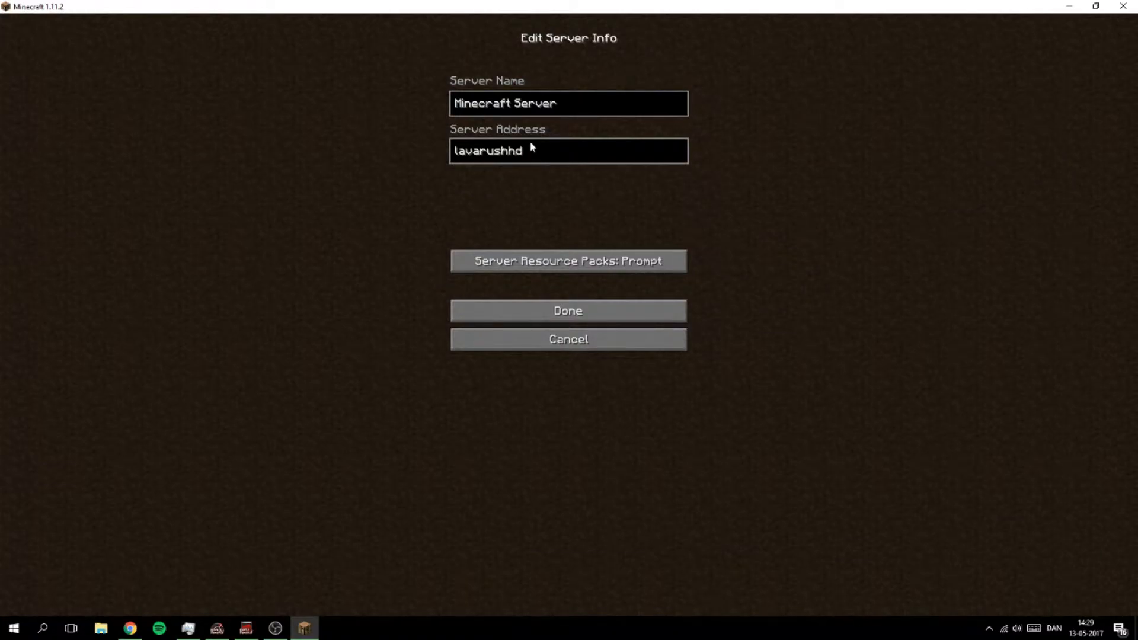
{"action": "type", "text": "."}
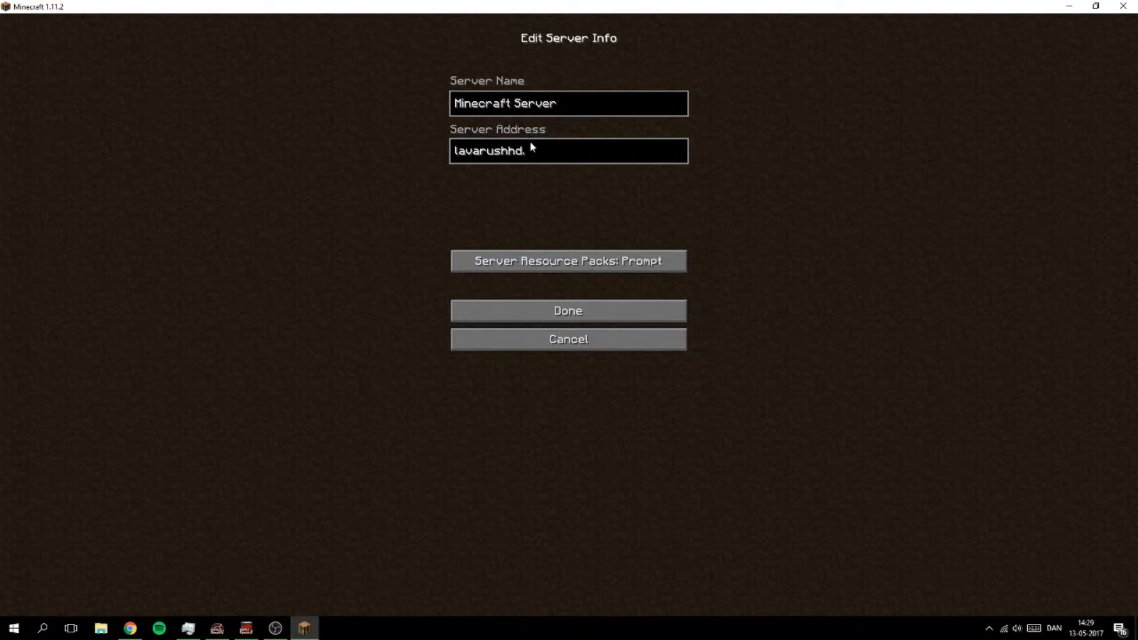
{"action": "type", "text": "tk"}
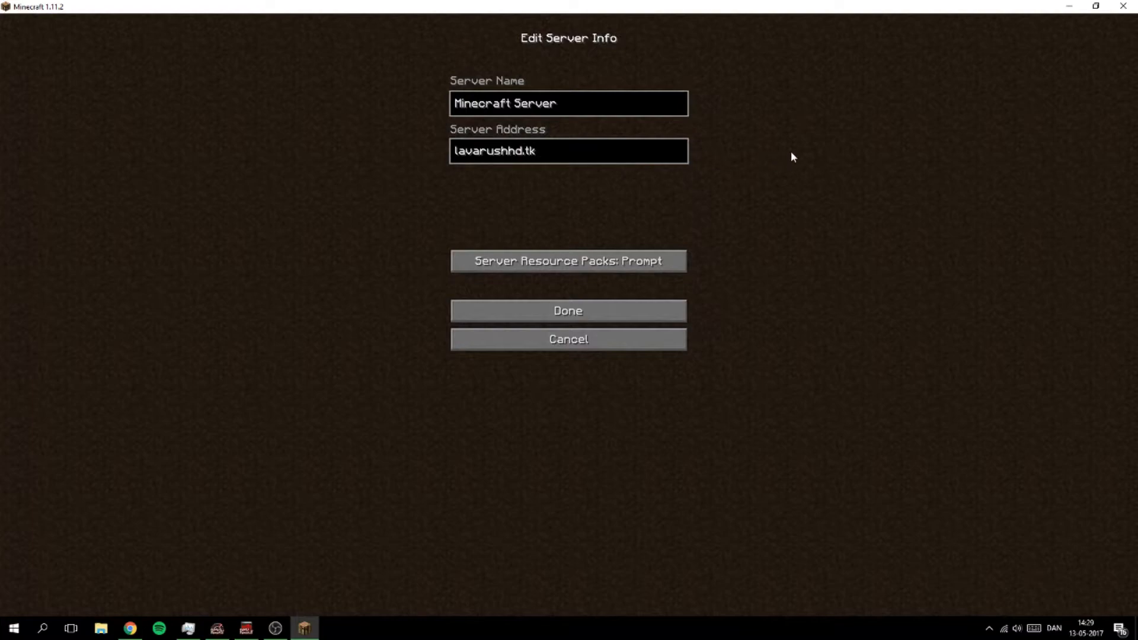
{"action": "type", "text": ":"}
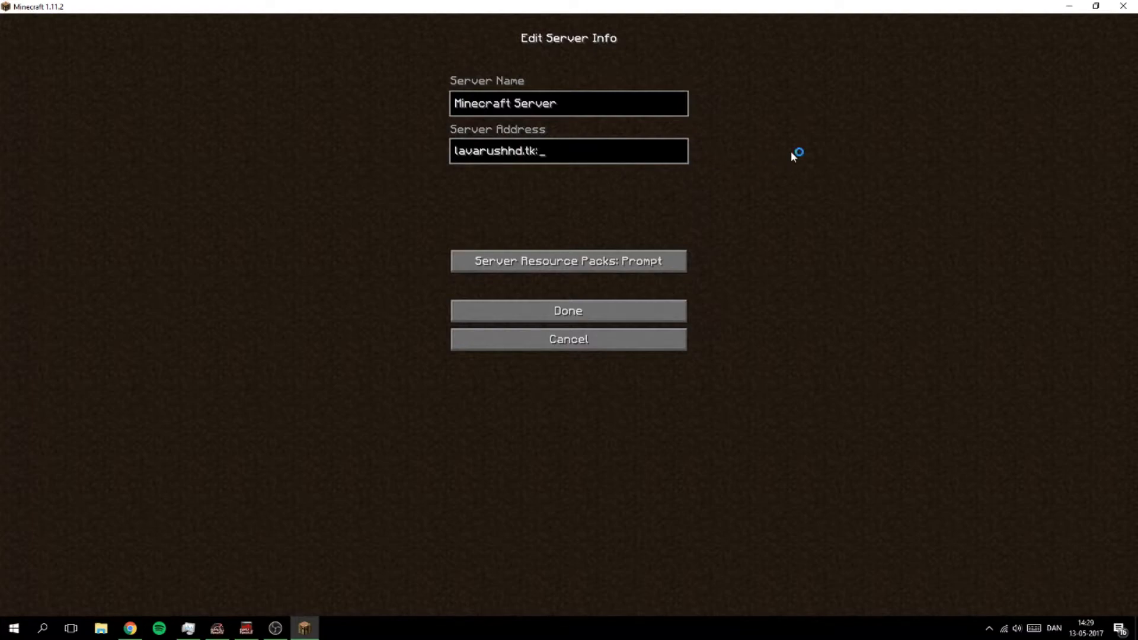
{"action": "type", "text": "25565"}
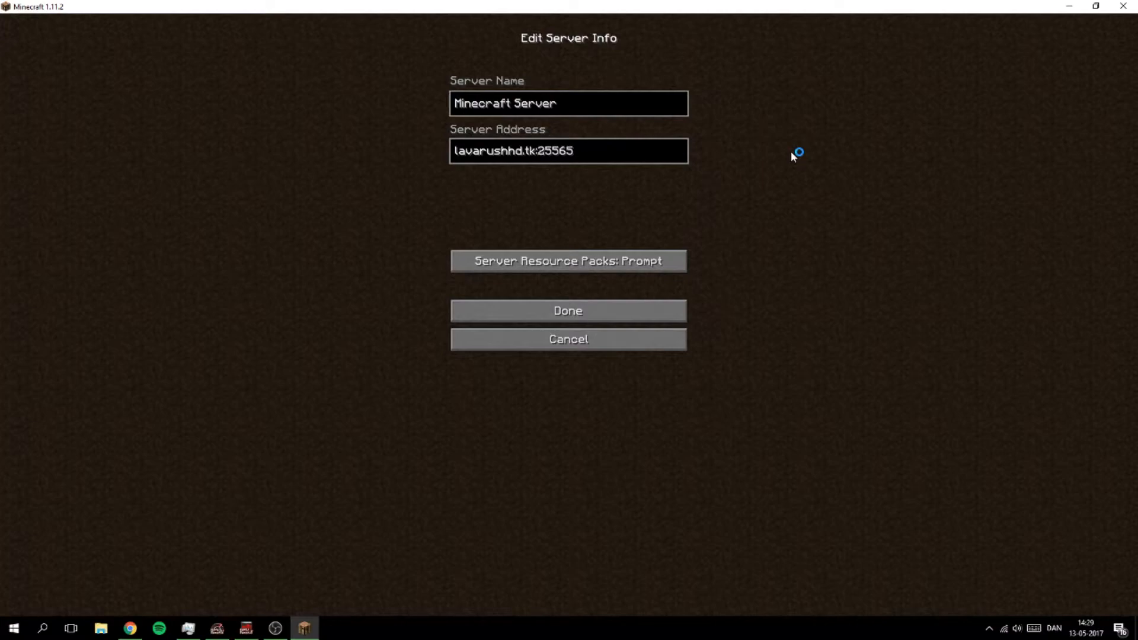
{"action": "mouse_move", "coordinate": [533, 157]}
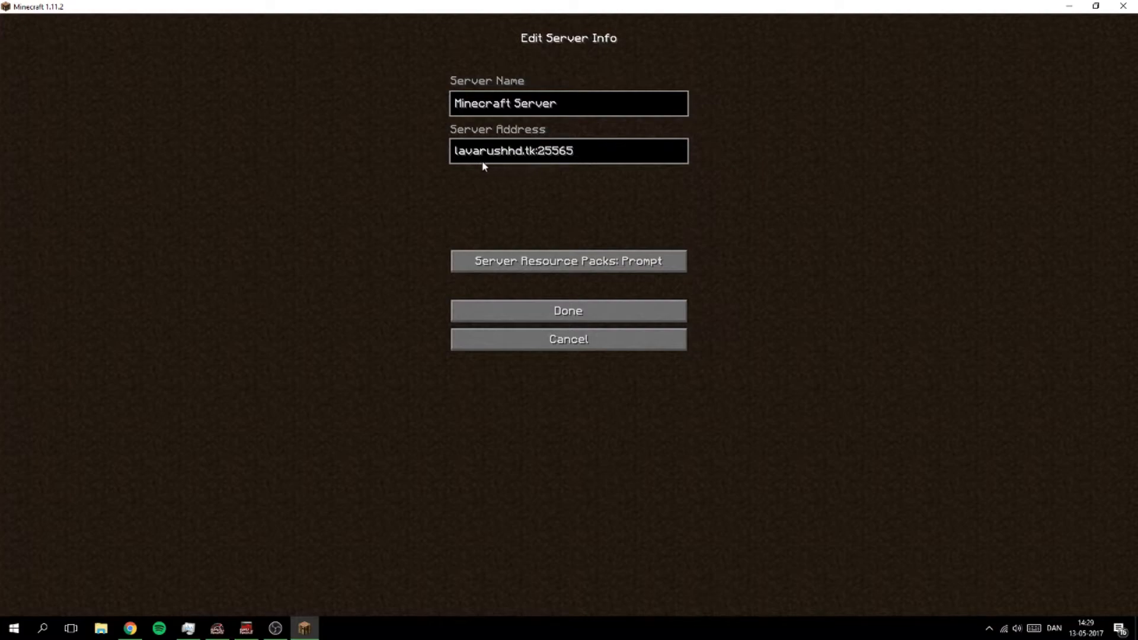
{"action": "mouse_move", "coordinate": [491, 137]}
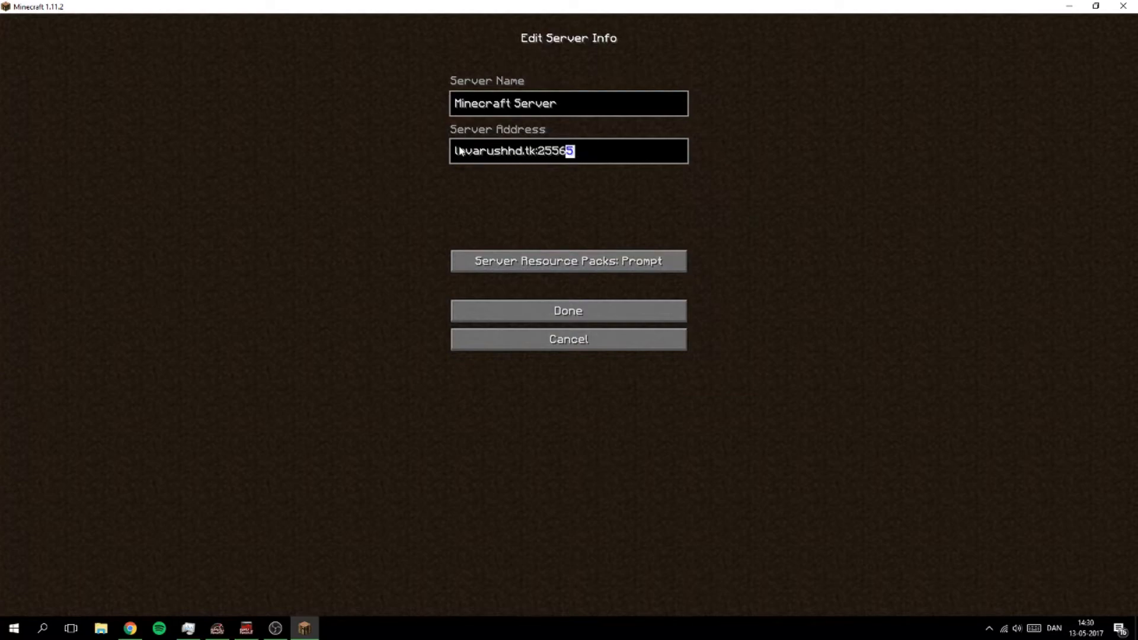
{"action": "left_click", "coordinate": [595, 150]}
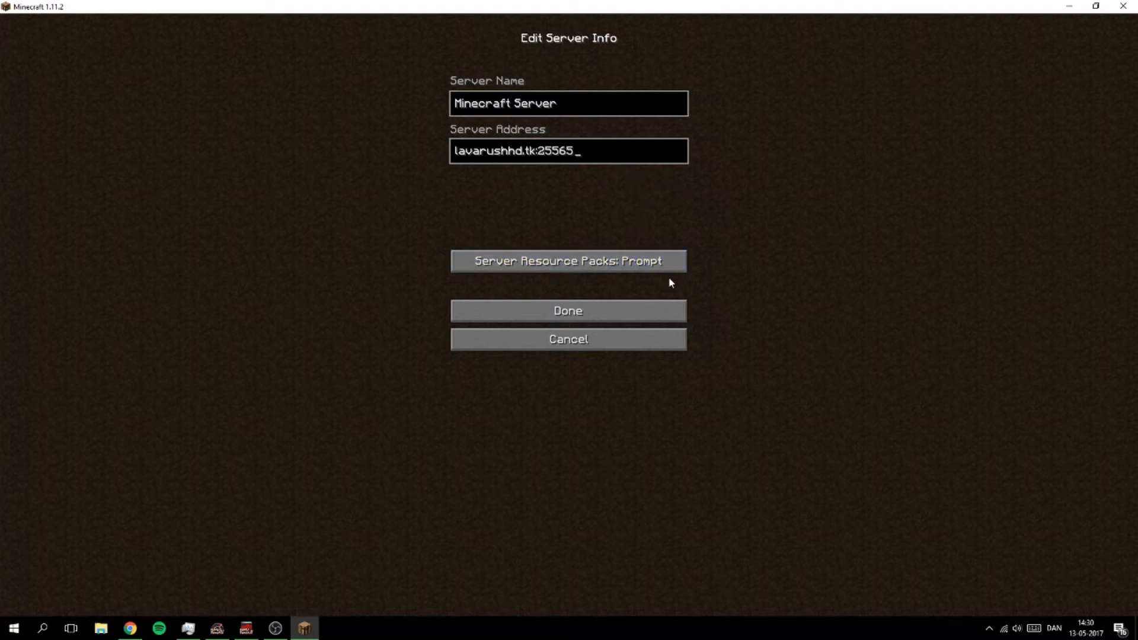
{"action": "left_click", "coordinate": [568, 309]}
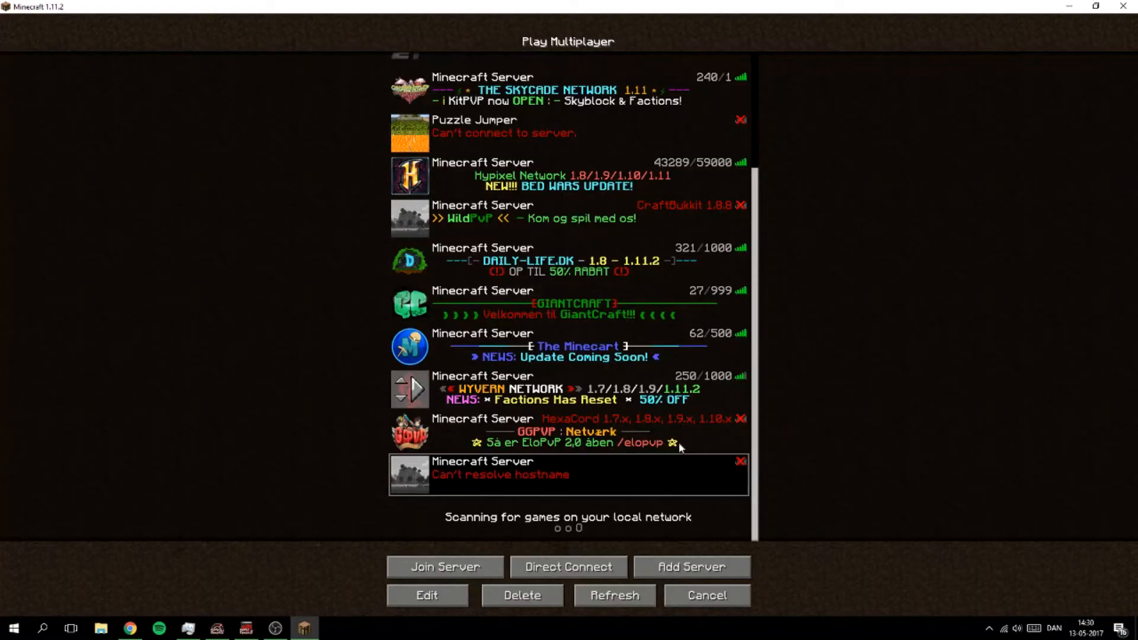
Step: Switch back to the Freenom cart page with the filled-in A records
{"action": "left_click", "coordinate": [520, 595]}
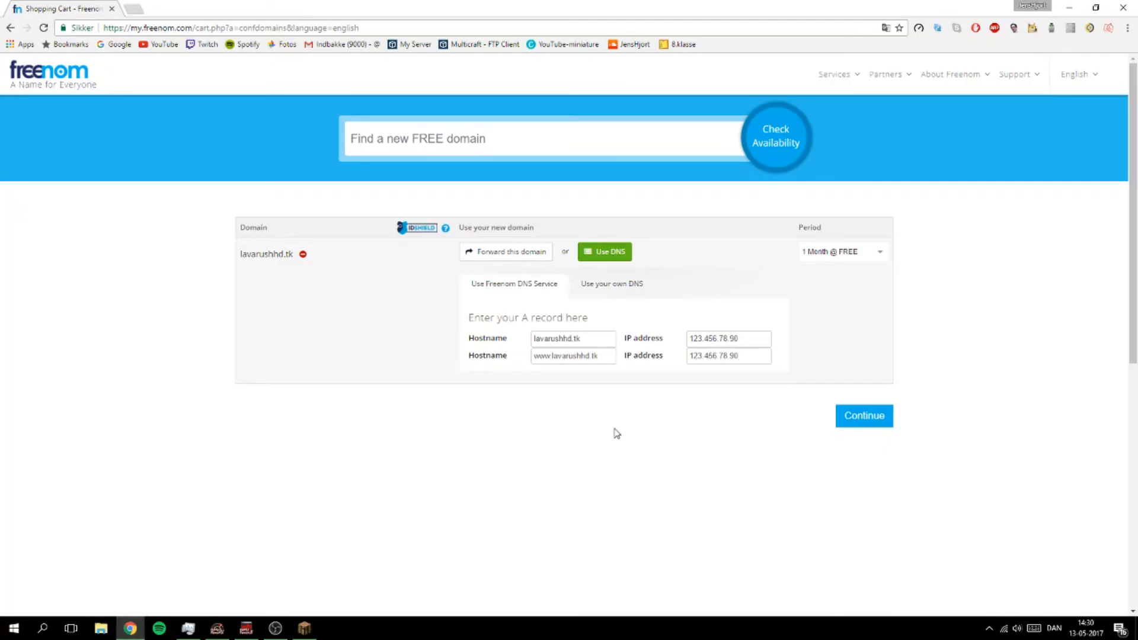
{"action": "mouse_move", "coordinate": [561, 494]}
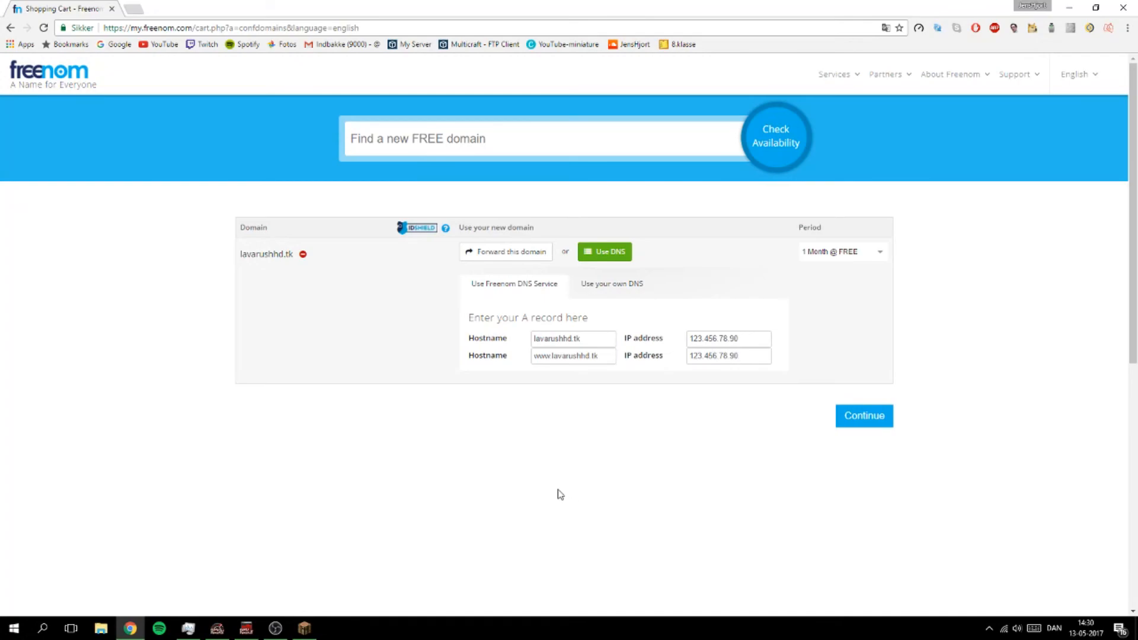